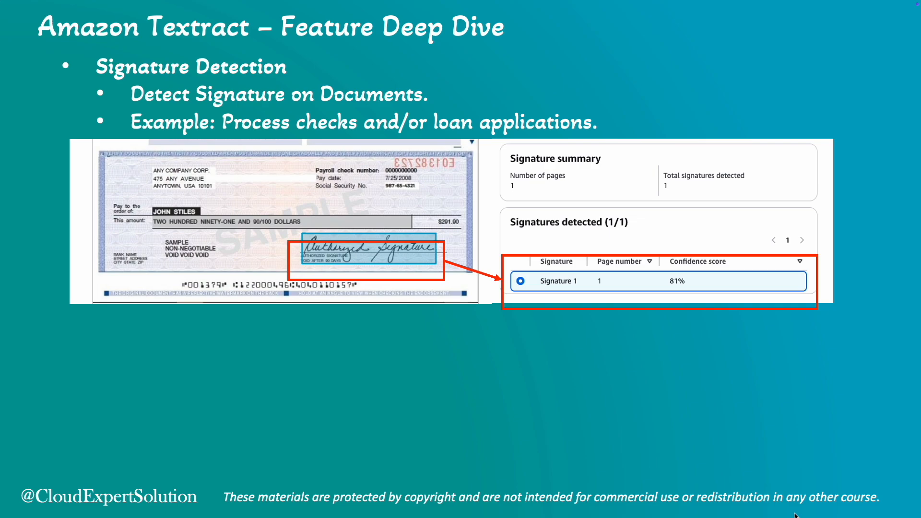
Step: Advance the slide show to the Signature Detection slide with its check example
{"action": "key", "text": "right"}
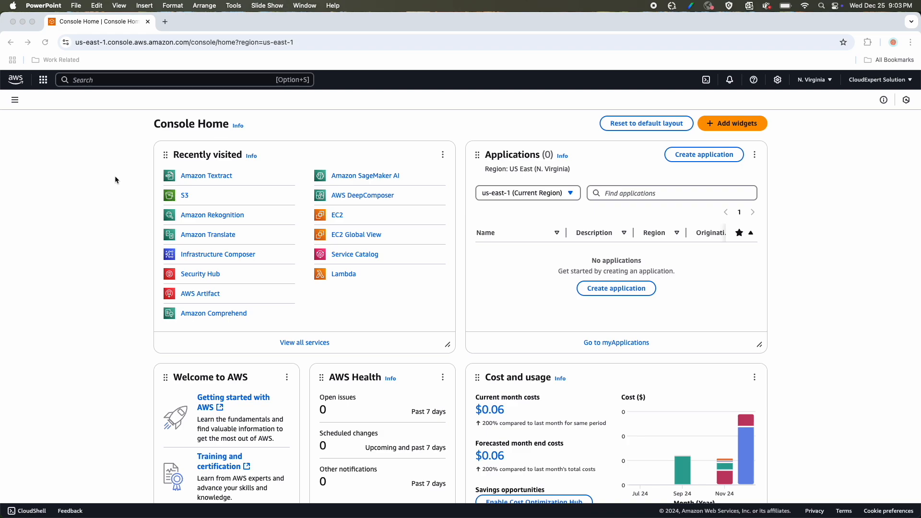
{"action": "mouse_move", "coordinate": [230, 189]}
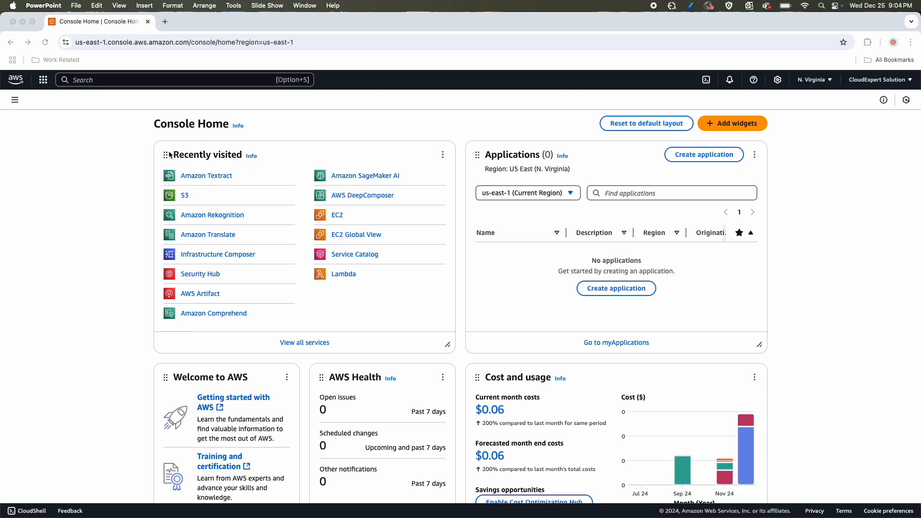
{"action": "mouse_move", "coordinate": [261, 169]}
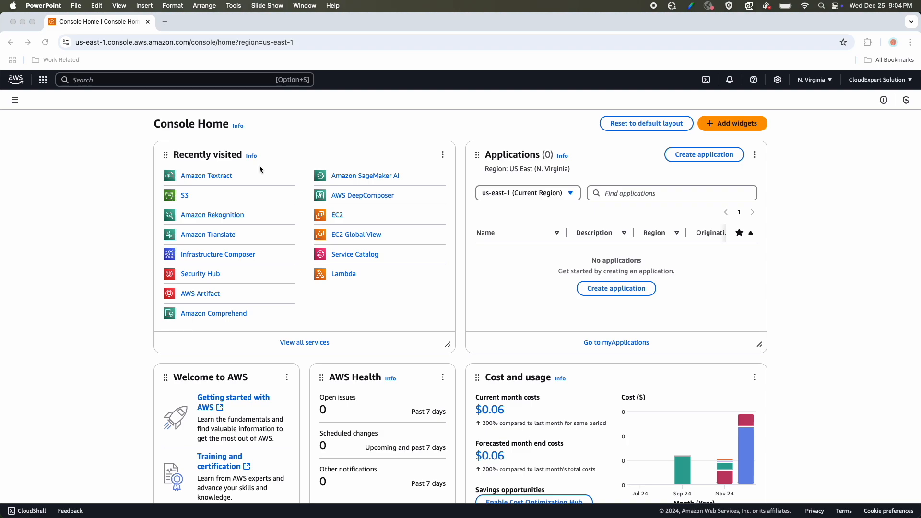
{"action": "mouse_move", "coordinate": [242, 167]}
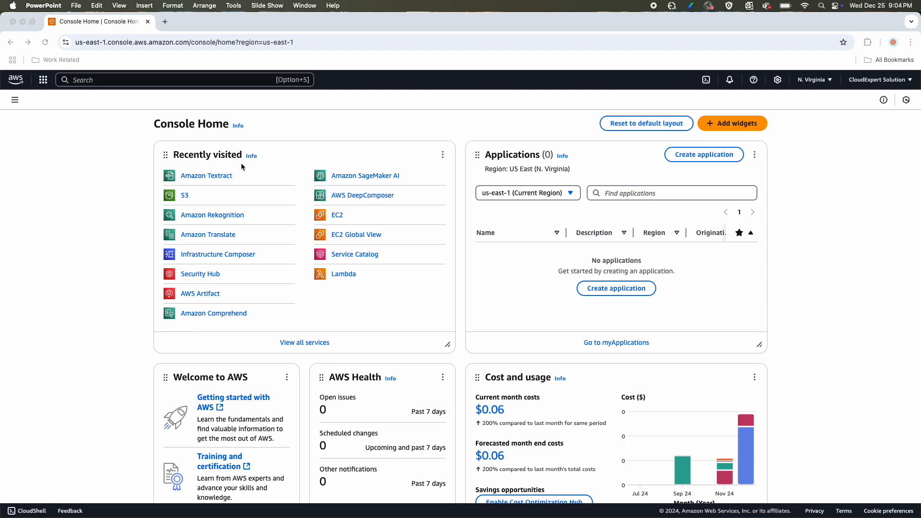
Step: Enter 'tex' in the Console Home search bar to find Textract
{"action": "type", "text": "textract"}
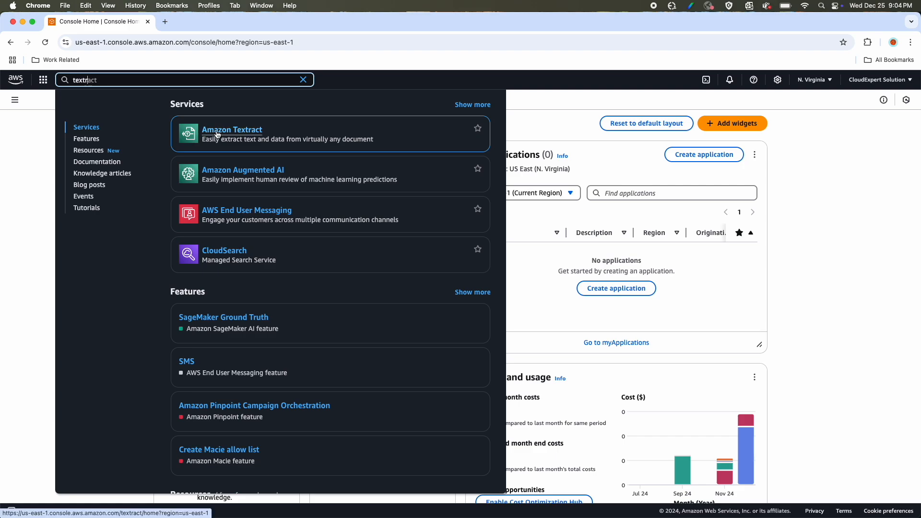
Step: Open Amazon Textract from the Services search results
{"action": "left_click", "coordinate": [231, 130]}
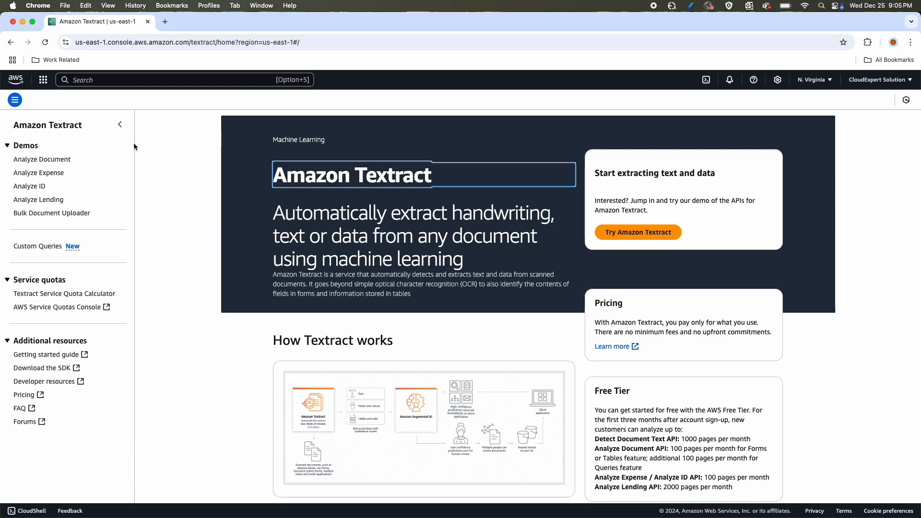
{"action": "mouse_move", "coordinate": [52, 210]}
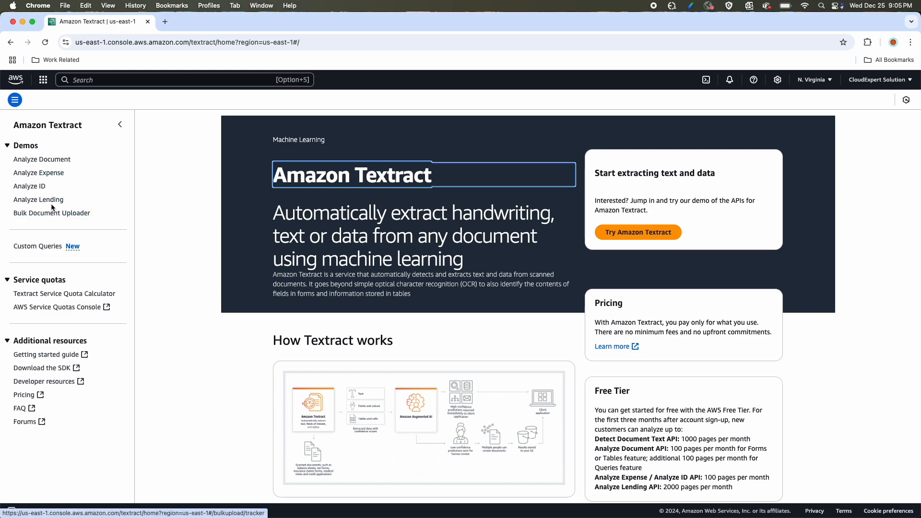
{"action": "mouse_move", "coordinate": [39, 280]}
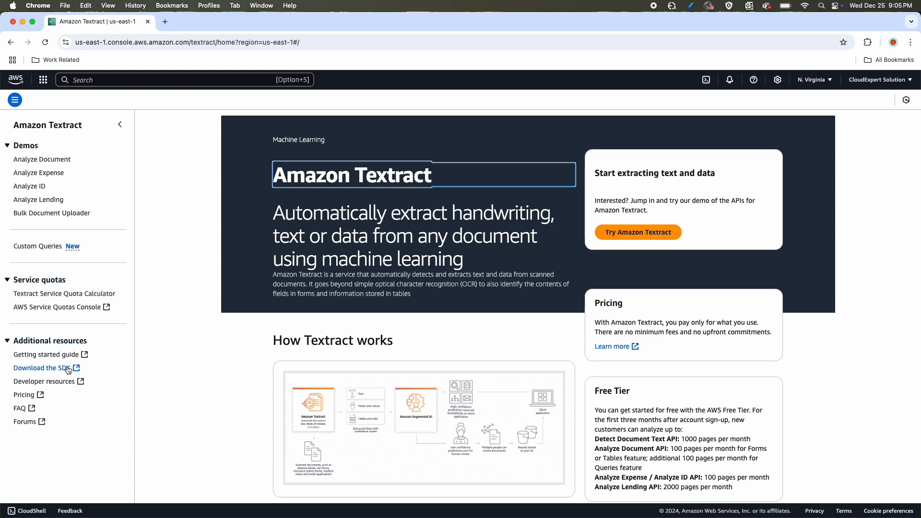
{"action": "mouse_move", "coordinate": [24, 395]}
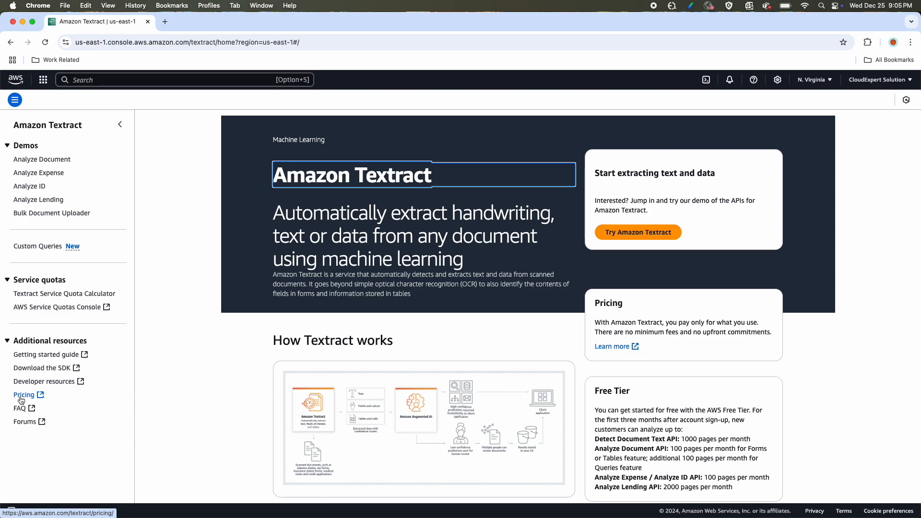
{"action": "mouse_move", "coordinate": [41, 368]}
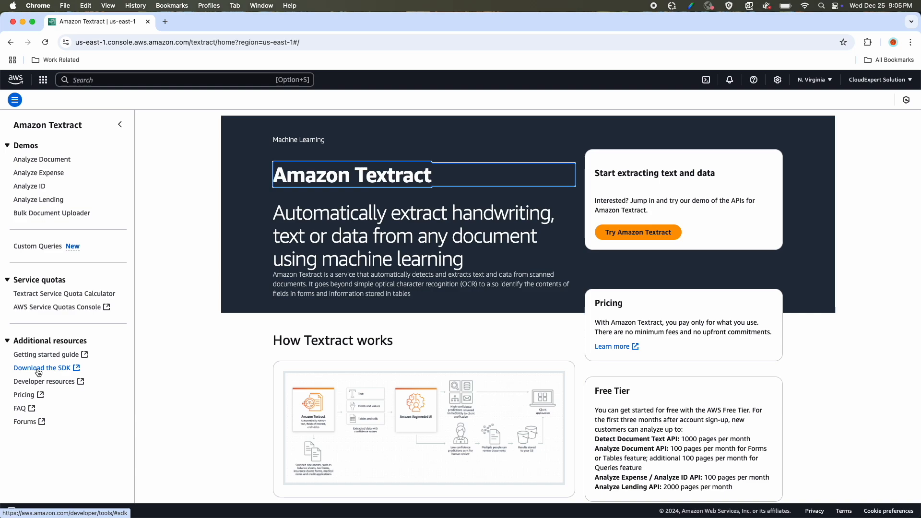
{"action": "mouse_move", "coordinate": [41, 381]}
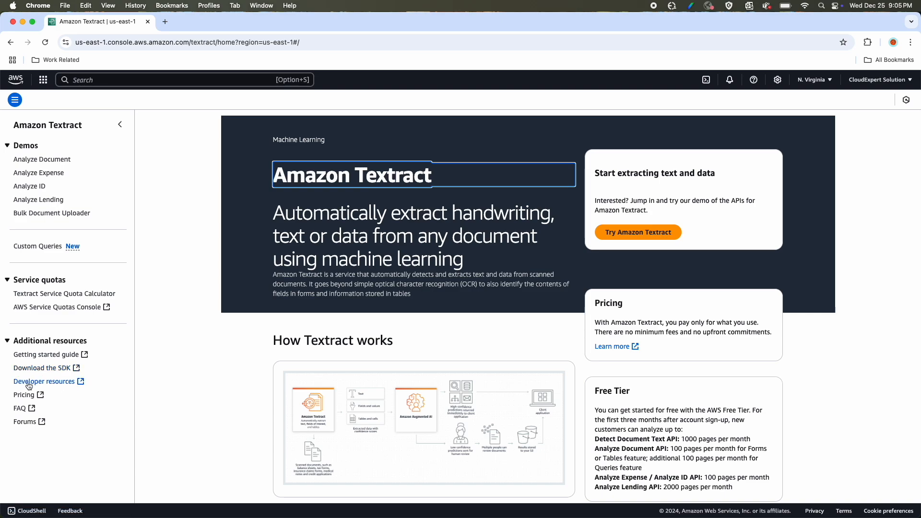
{"action": "mouse_move", "coordinate": [25, 422]}
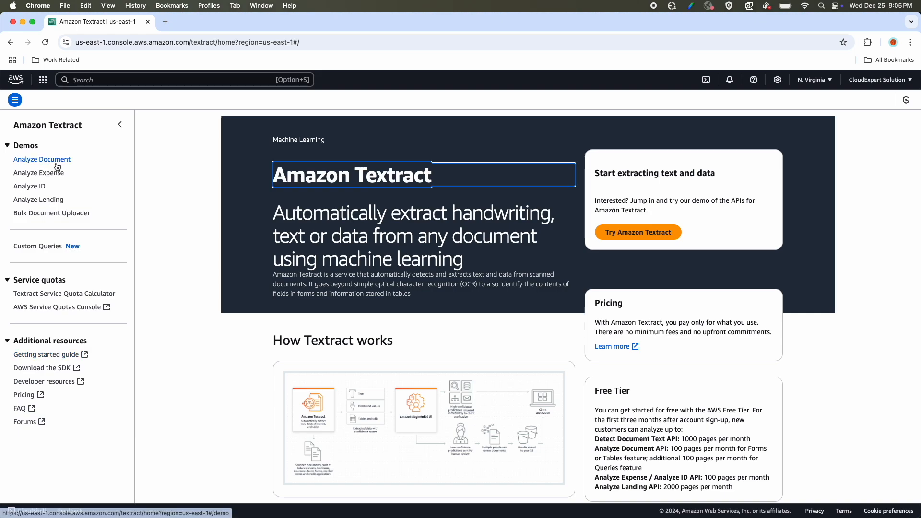
Step: Open the Analyze Document demo, review the paystub raw text, and list the sample documents
{"action": "left_click", "coordinate": [42, 160]}
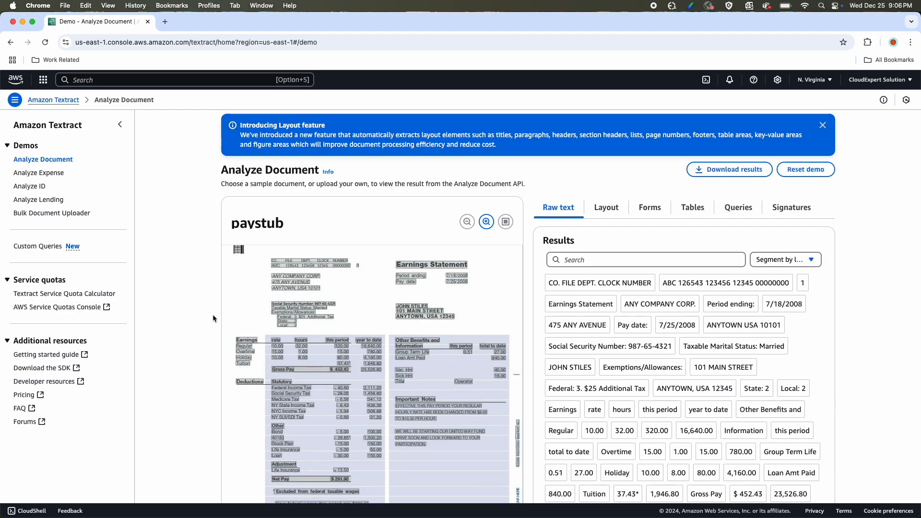
{"action": "scroll", "scroll_direction": "down", "scroll_amount": 3}
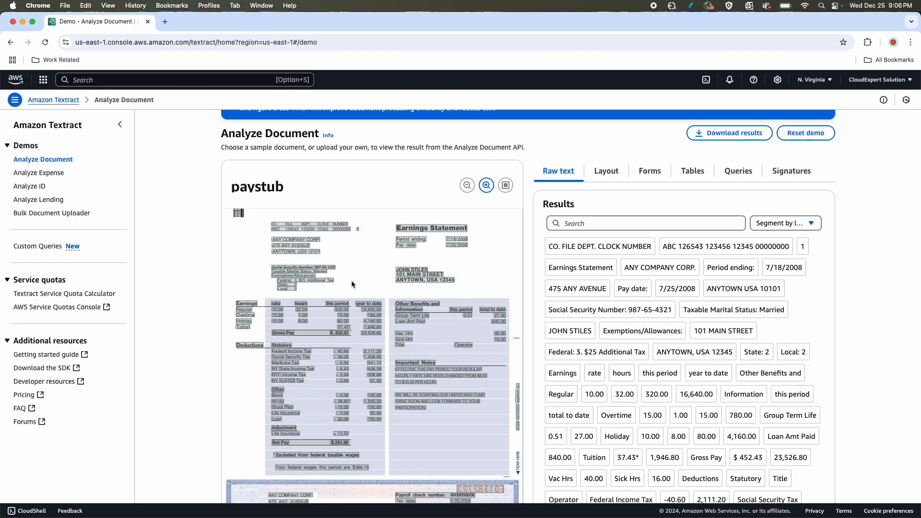
{"action": "scroll", "scroll_direction": "down", "scroll_amount": 3}
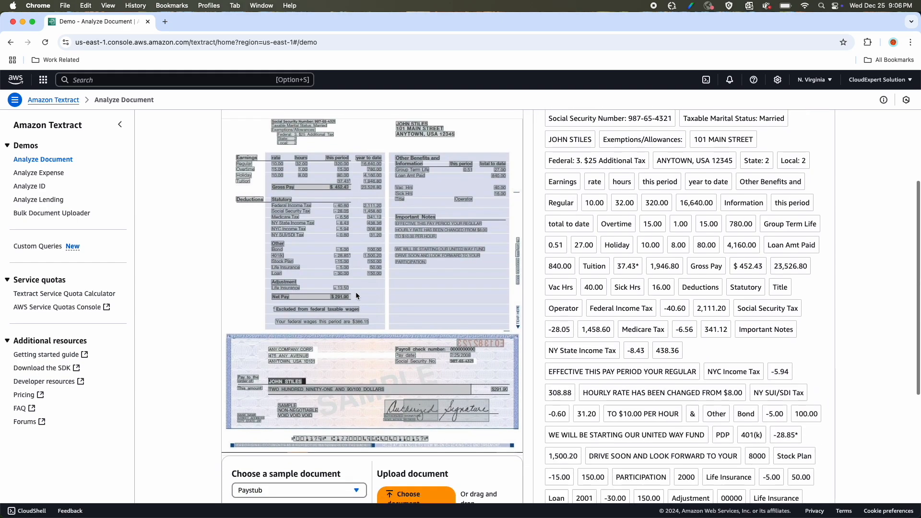
{"action": "scroll", "scroll_direction": "down", "scroll_amount": 3}
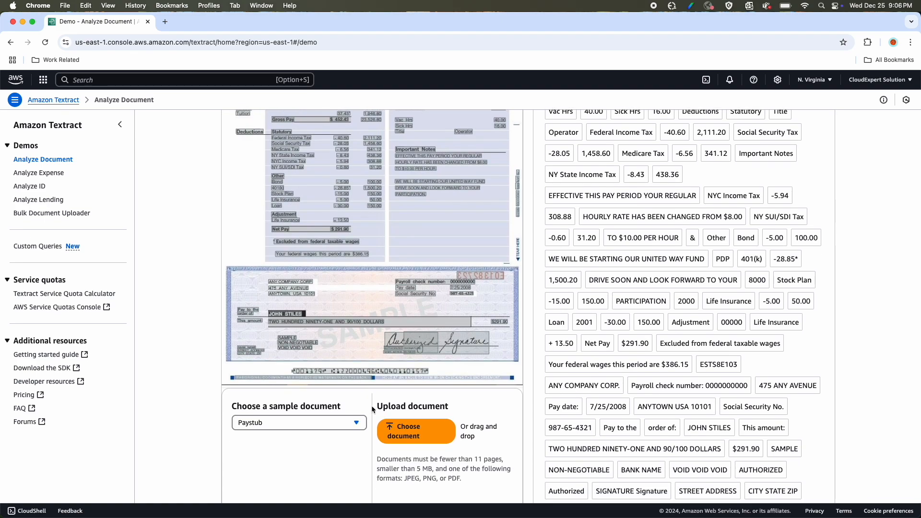
{"action": "mouse_move", "coordinate": [416, 431]}
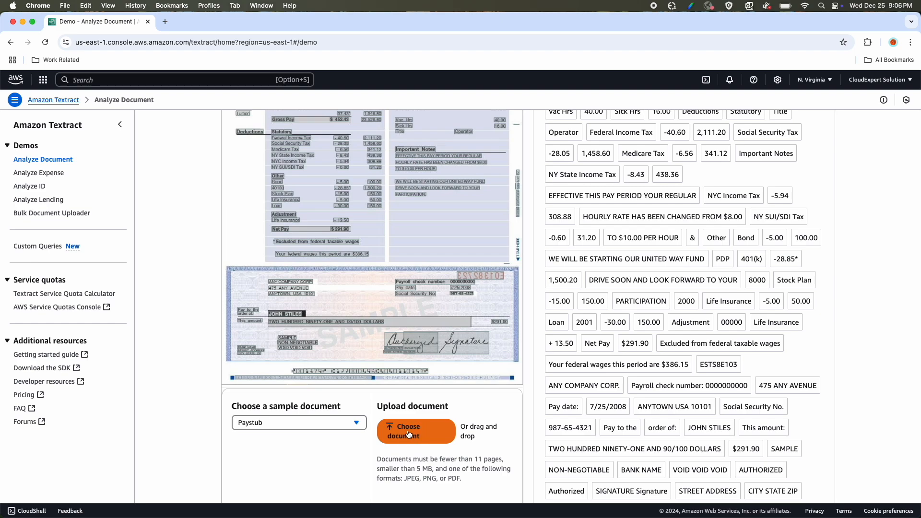
{"action": "left_click", "coordinate": [299, 423]}
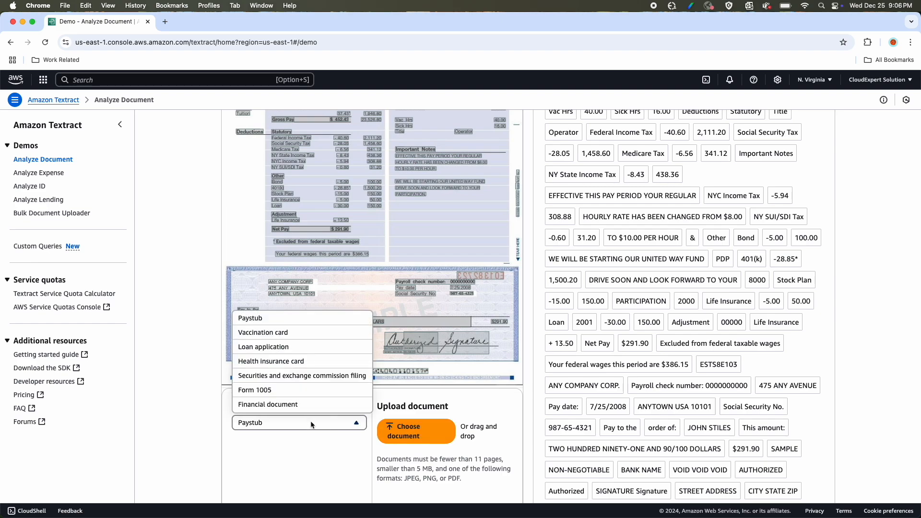
{"action": "mouse_move", "coordinate": [285, 333]}
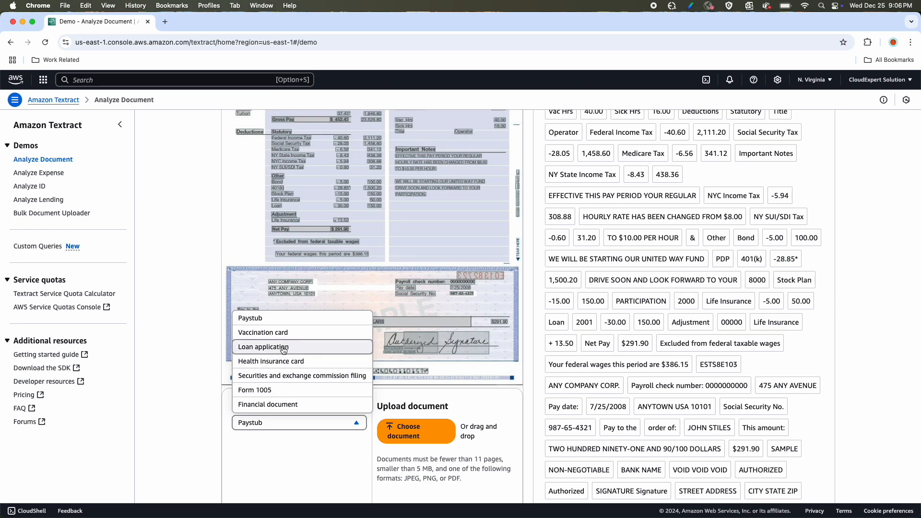
{"action": "mouse_move", "coordinate": [271, 360]}
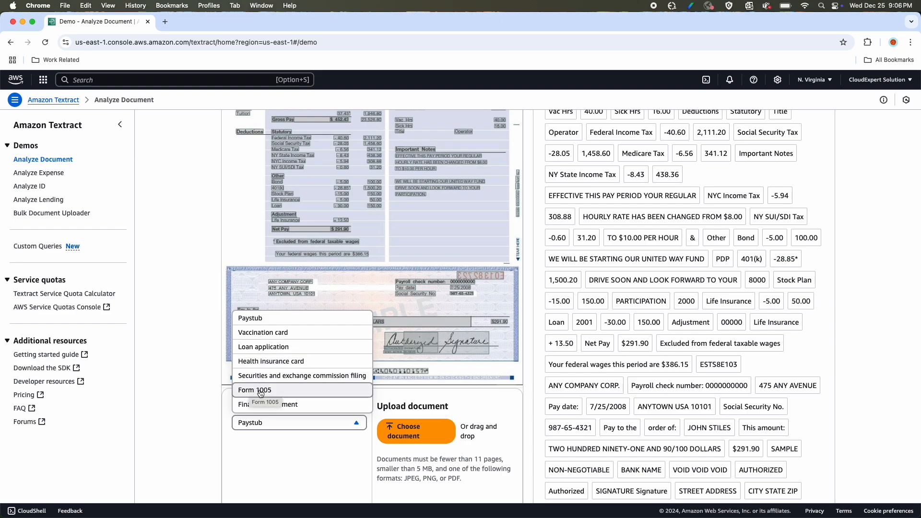
{"action": "mouse_move", "coordinate": [264, 395]}
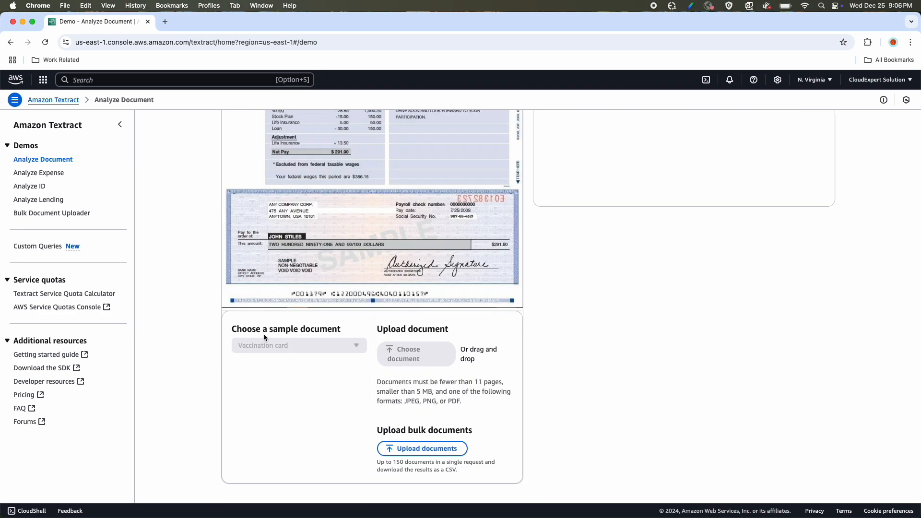
Step: Load the Vaccination card sample and view its Layout results
{"action": "left_click", "coordinate": [299, 346]}
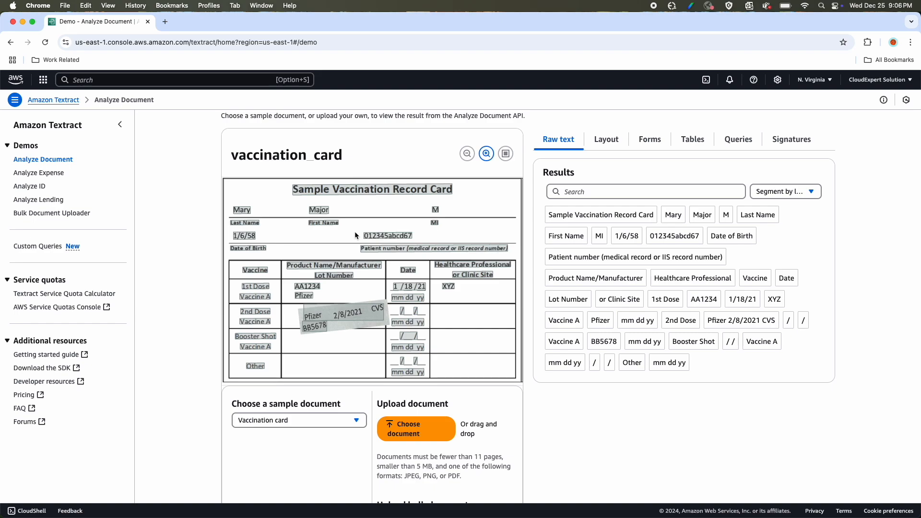
{"action": "mouse_move", "coordinate": [337, 309]}
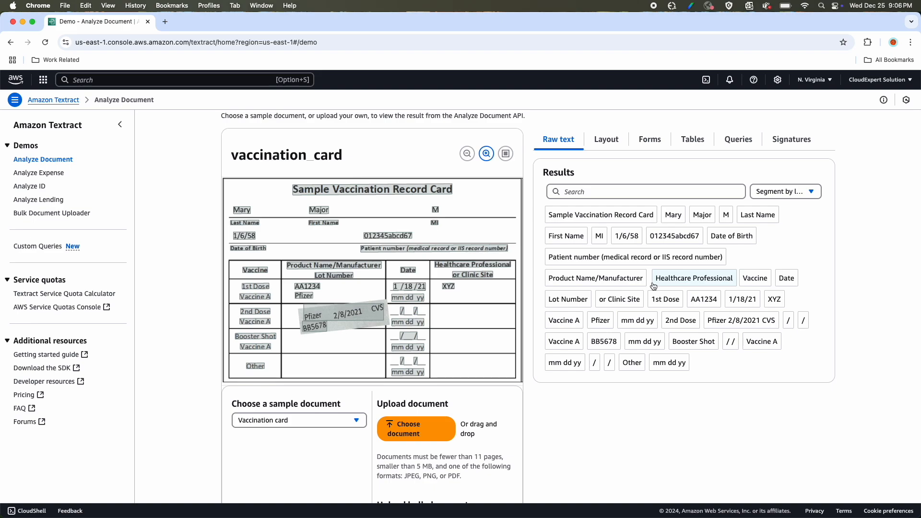
{"action": "left_click", "coordinate": [606, 139]}
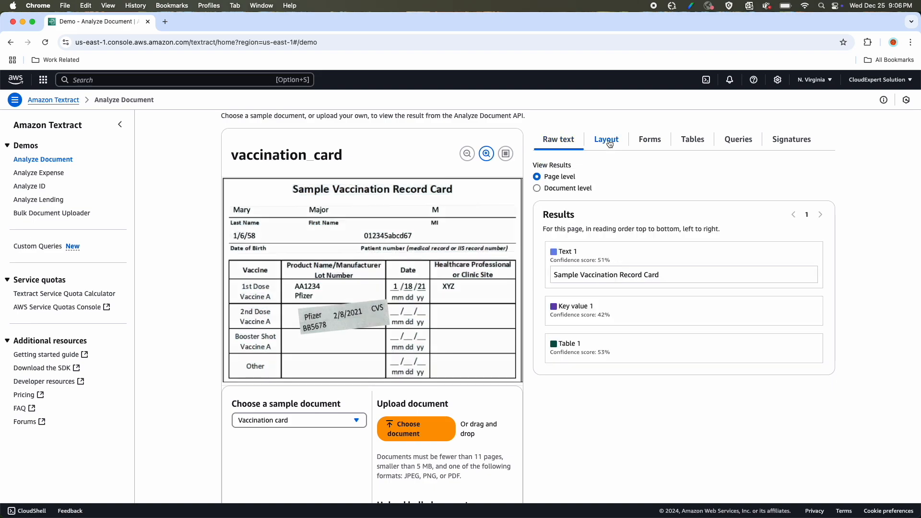
Step: Show the vaccination card's Forms key-value pairs like Last Name and Date of Birth
{"action": "left_click", "coordinate": [606, 139]}
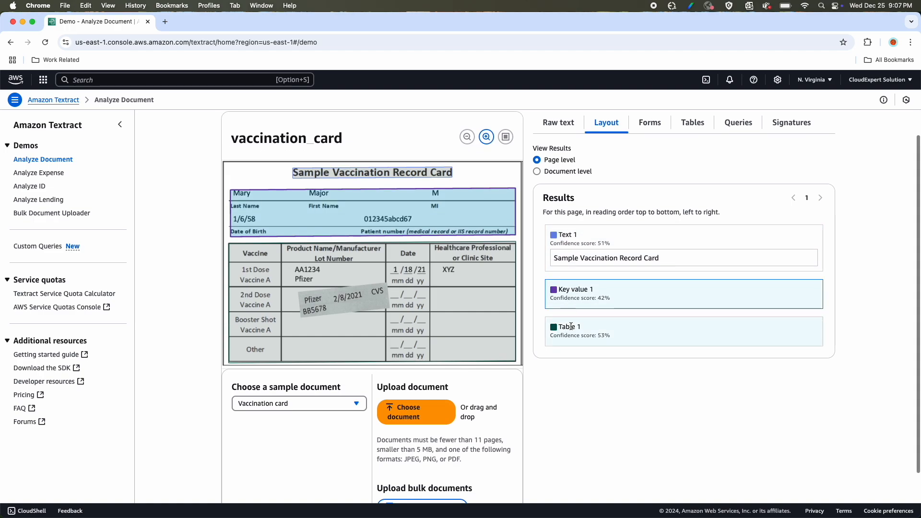
{"action": "scroll", "scroll_direction": "down", "scroll_amount": 3}
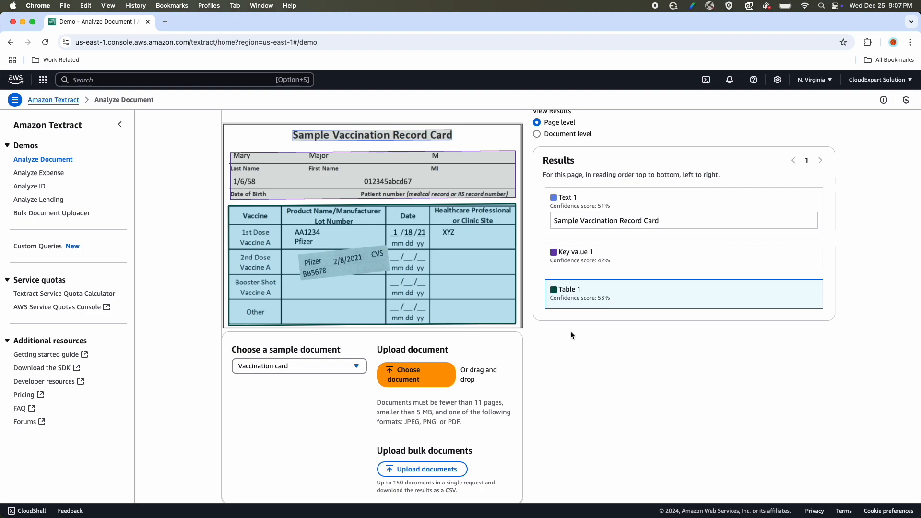
{"action": "scroll", "scroll_direction": "down", "scroll_amount": 3}
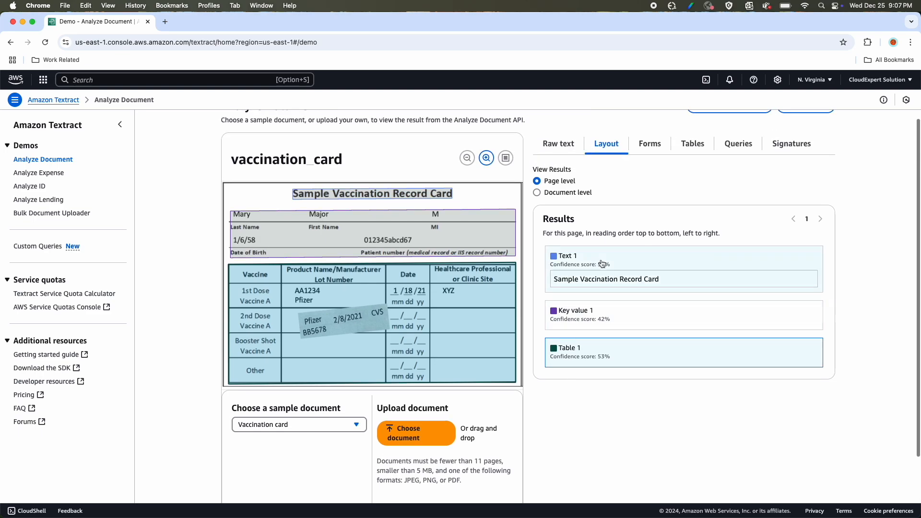
{"action": "left_click", "coordinate": [650, 144]}
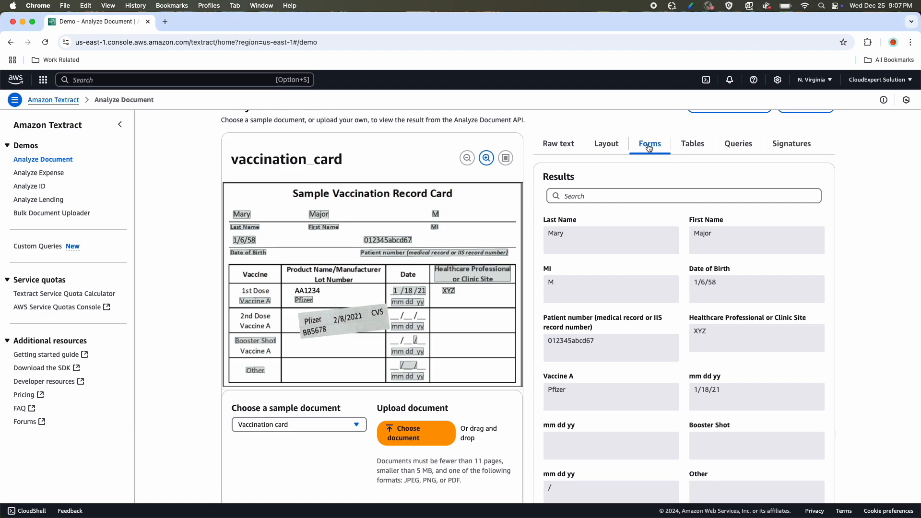
{"action": "mouse_move", "coordinate": [555, 224]}
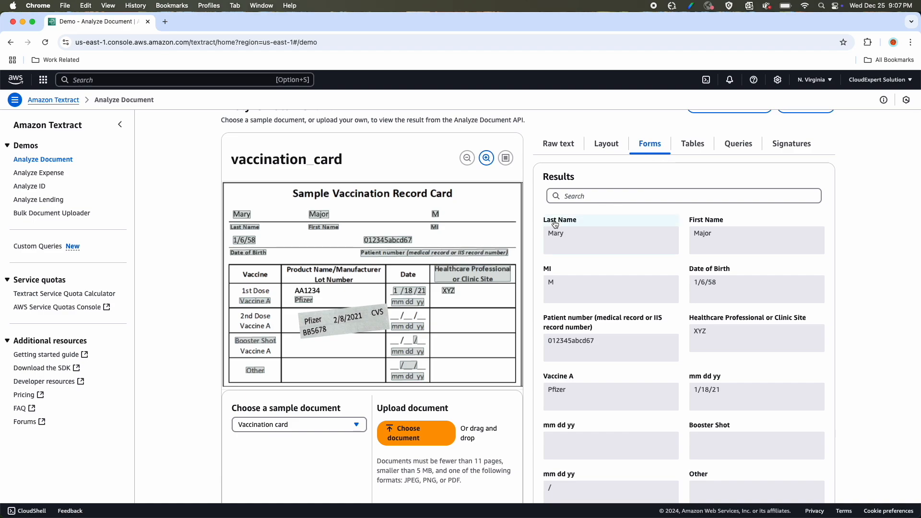
{"action": "mouse_move", "coordinate": [338, 220]}
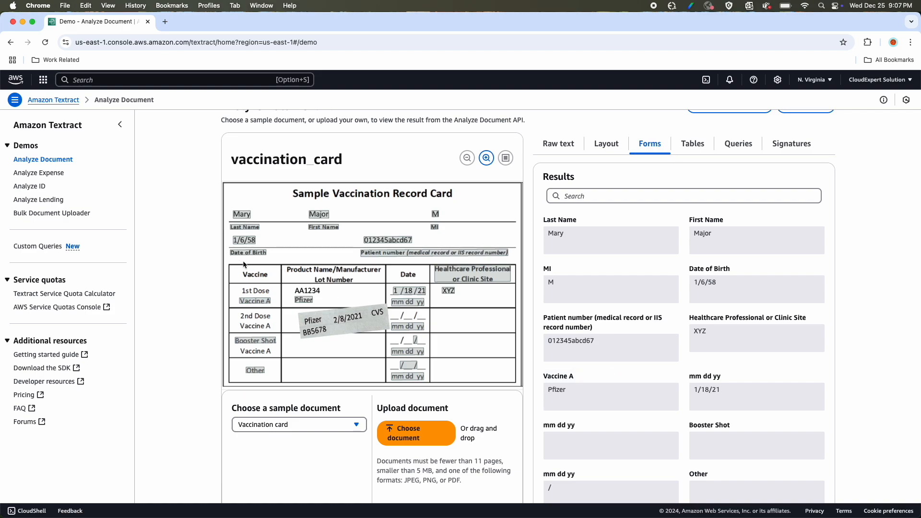
{"action": "mouse_move", "coordinate": [316, 304]}
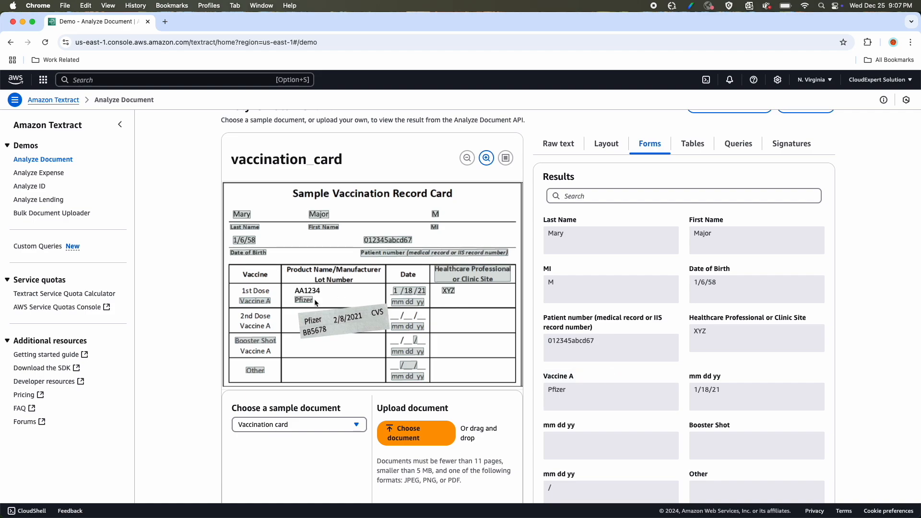
Step: Show the vaccination card's Tables results with vaccine rows, product names and dates
{"action": "left_click", "coordinate": [692, 143]}
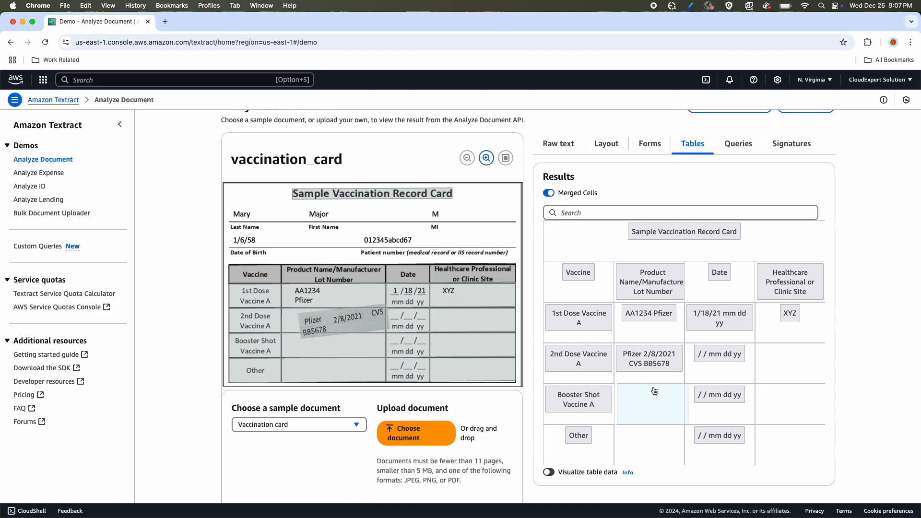
Step: Show the vaccination card's query answers: patient name, first-dose lot, second-dose manufacturer
{"action": "left_click", "coordinate": [738, 143]}
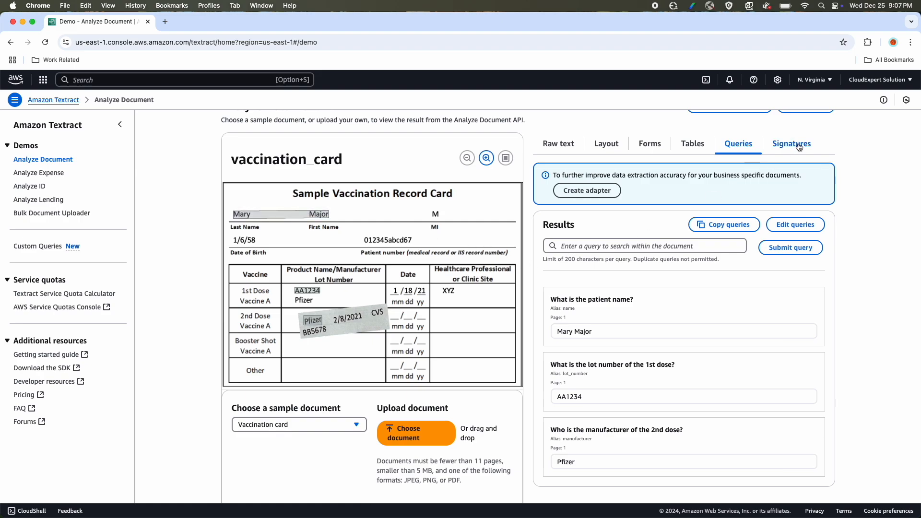
Step: View the vaccination card's Signatures results, which report no signature found
{"action": "left_click", "coordinate": [792, 144]}
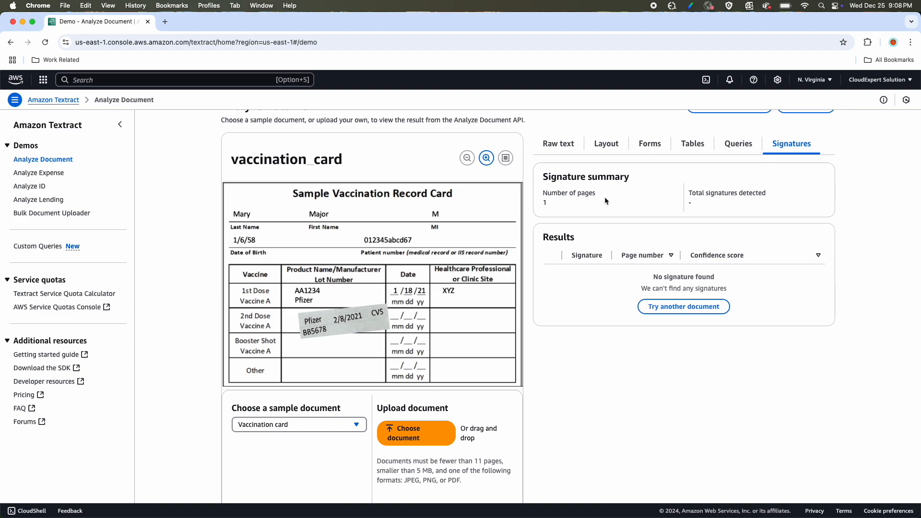
{"action": "mouse_move", "coordinate": [698, 206]}
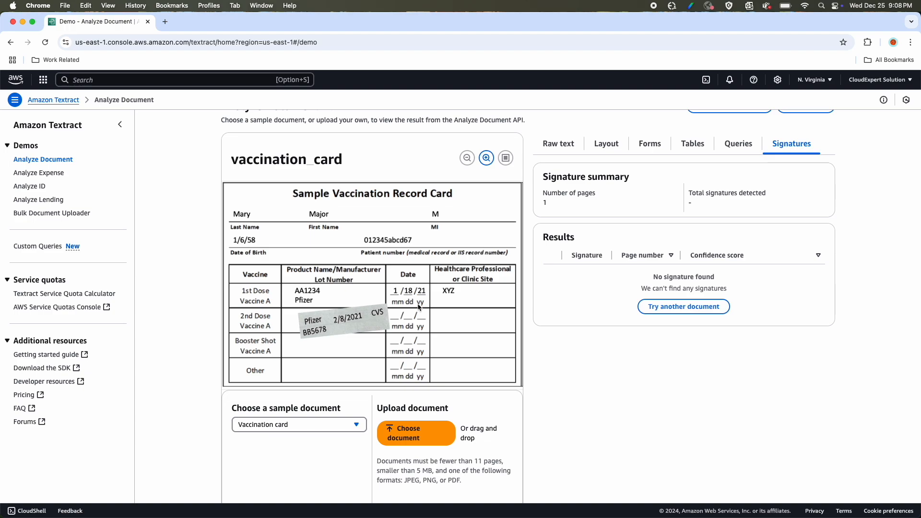
Step: Load the Paystub sample, select Signature 1 (81% confidence), then view gross pay and federal tax answers
{"action": "left_click", "coordinate": [299, 424]}
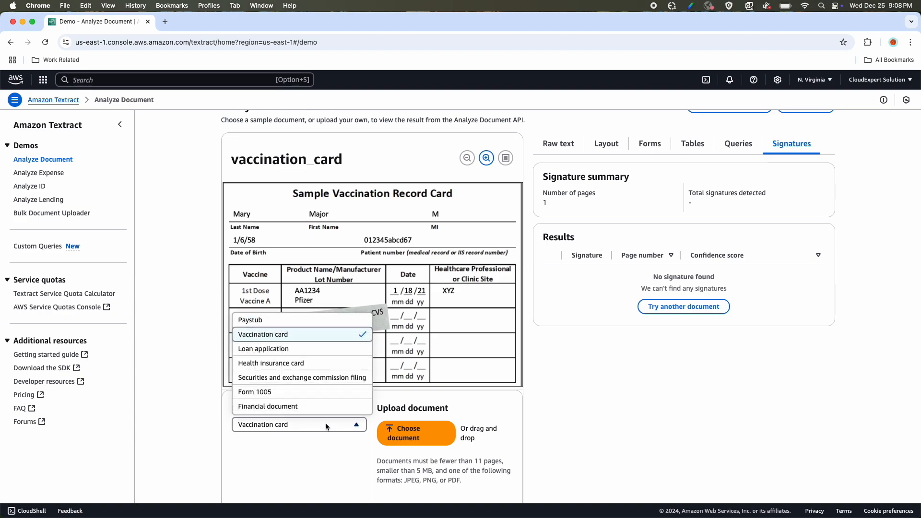
{"action": "left_click", "coordinate": [250, 320]}
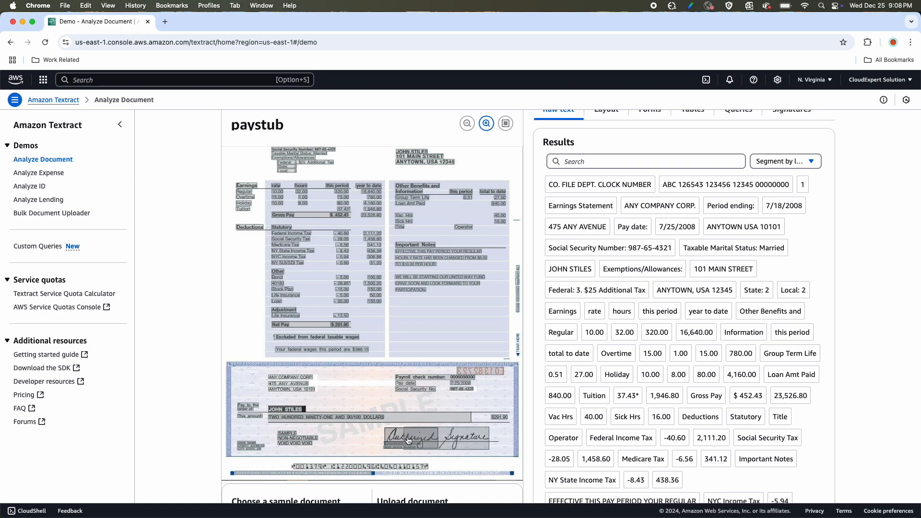
{"action": "mouse_move", "coordinate": [734, 248]}
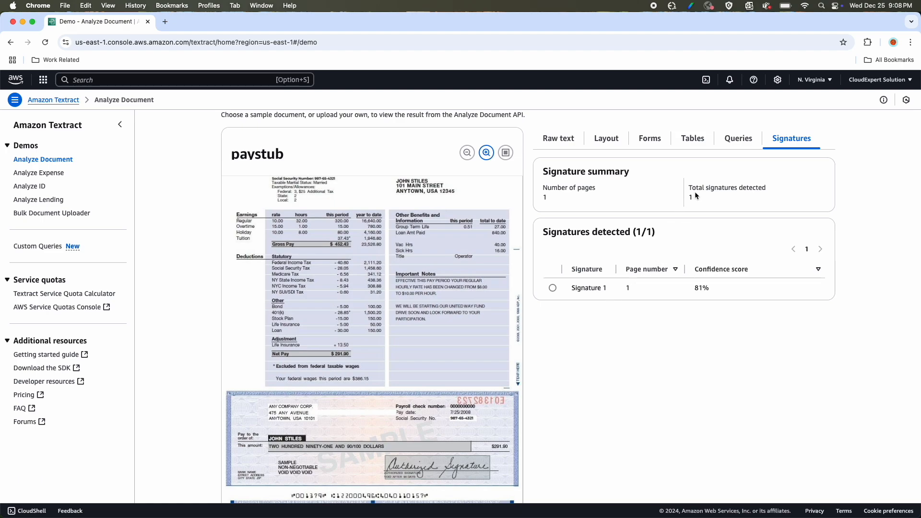
{"action": "mouse_move", "coordinate": [691, 197]}
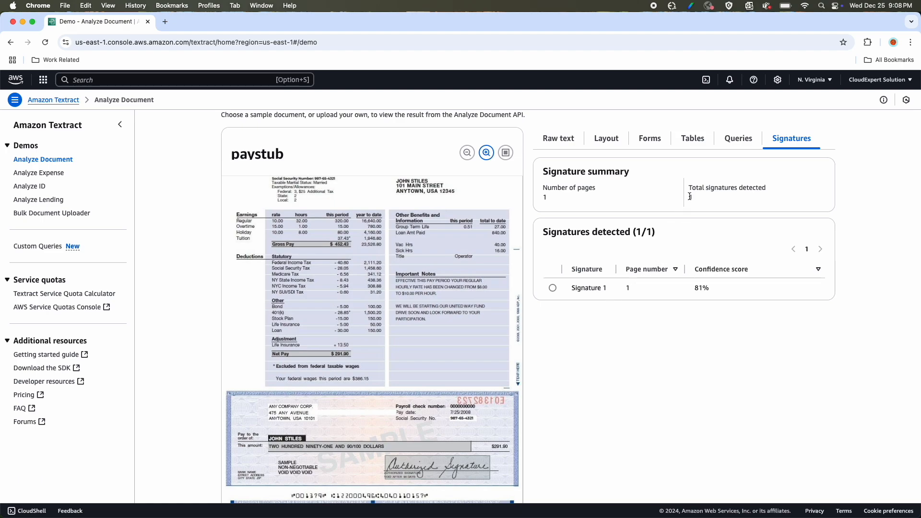
{"action": "left_click", "coordinate": [552, 288]}
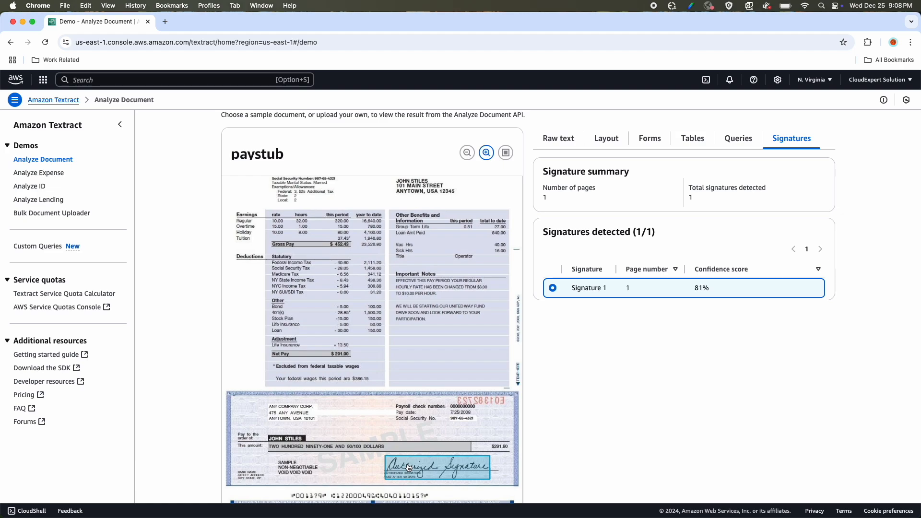
{"action": "left_click", "coordinate": [738, 138]}
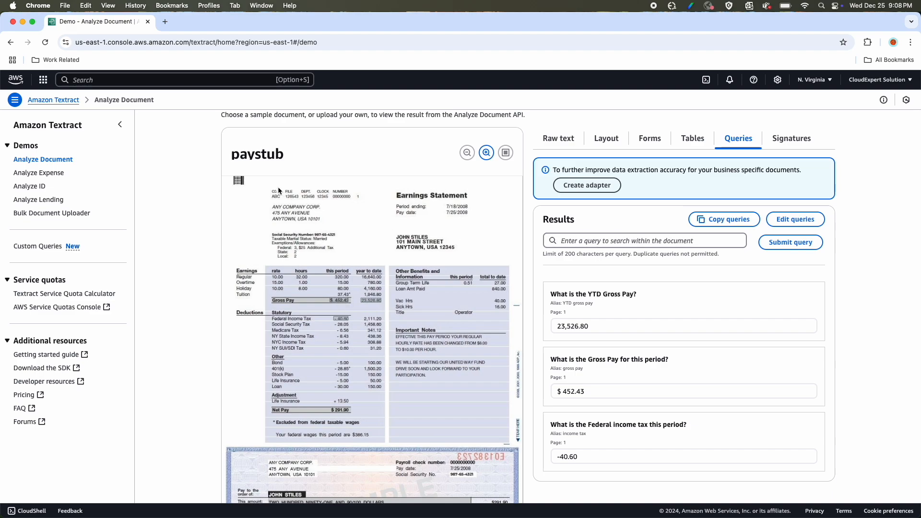
{"action": "mouse_move", "coordinate": [330, 200]}
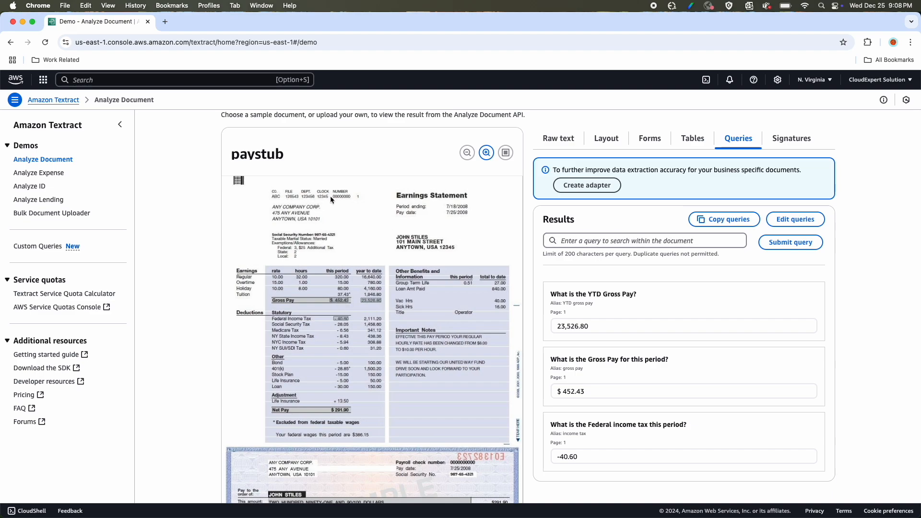
Step: Review the paystub's Tables, Forms key-value pairs and page-level Layout results
{"action": "left_click", "coordinate": [692, 138]}
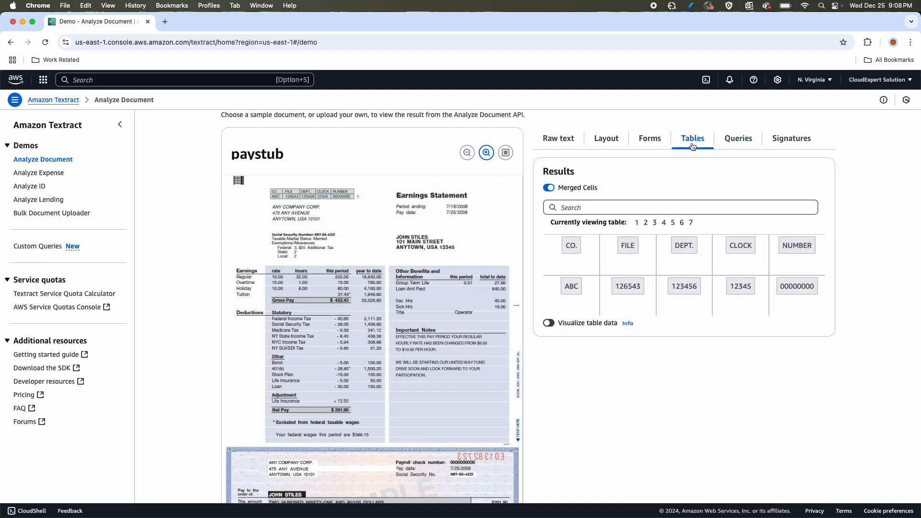
{"action": "mouse_move", "coordinate": [650, 138]}
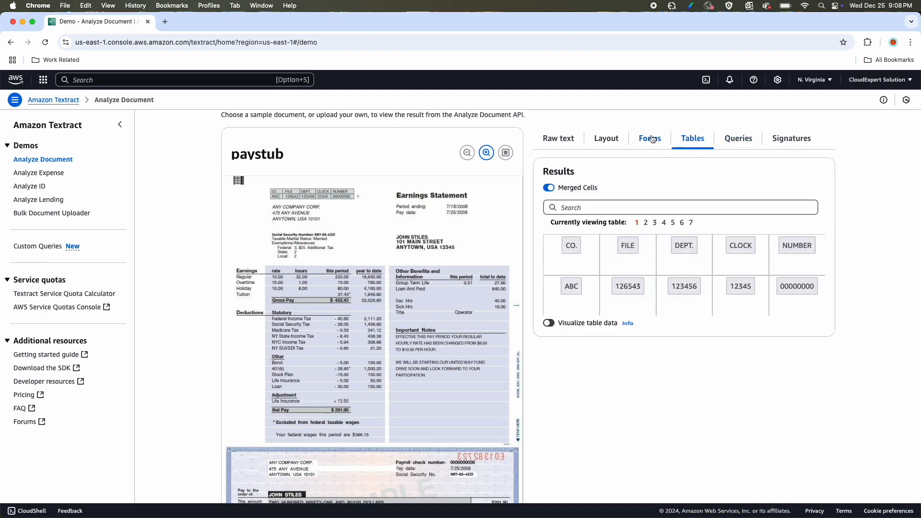
{"action": "left_click", "coordinate": [649, 139]}
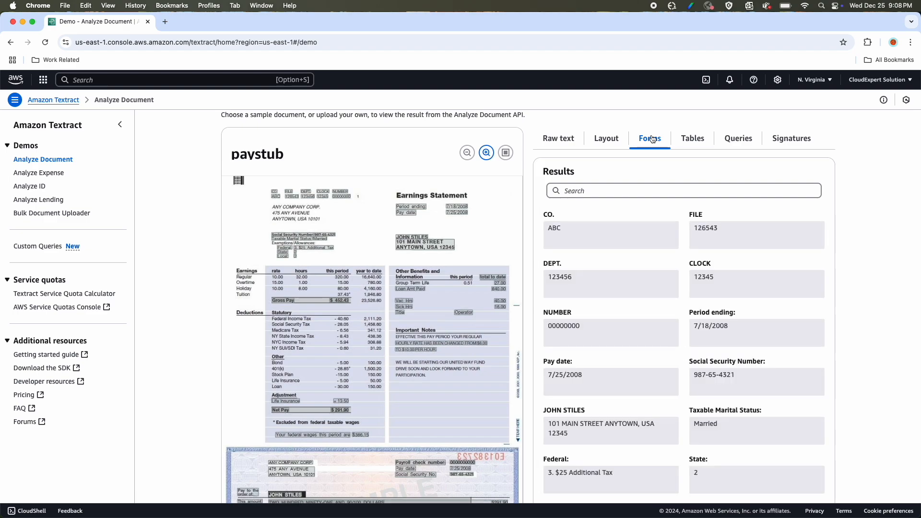
{"action": "mouse_move", "coordinate": [652, 287]}
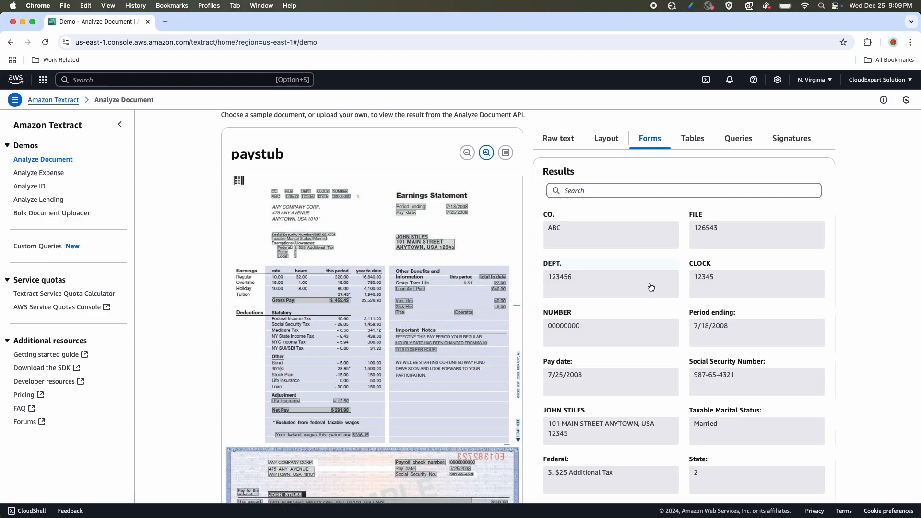
{"action": "scroll", "scroll_direction": "down", "scroll_amount": 3}
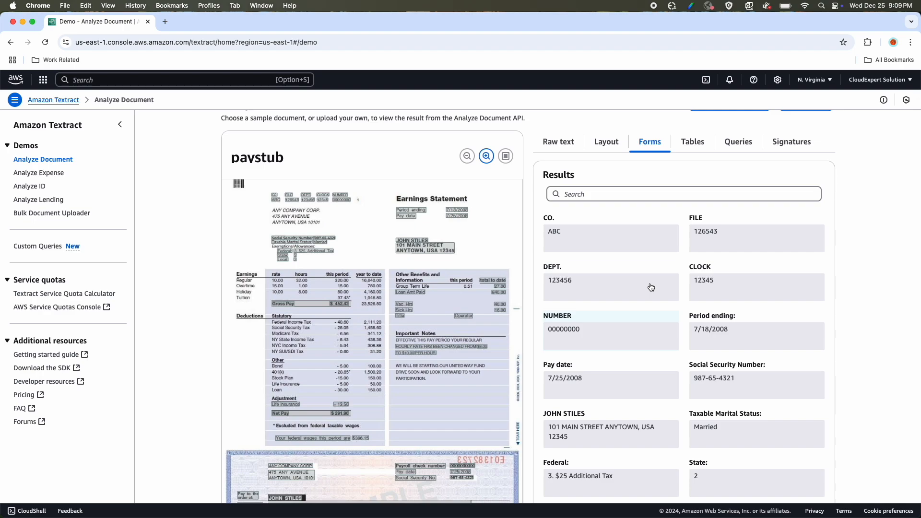
{"action": "left_click", "coordinate": [606, 142]}
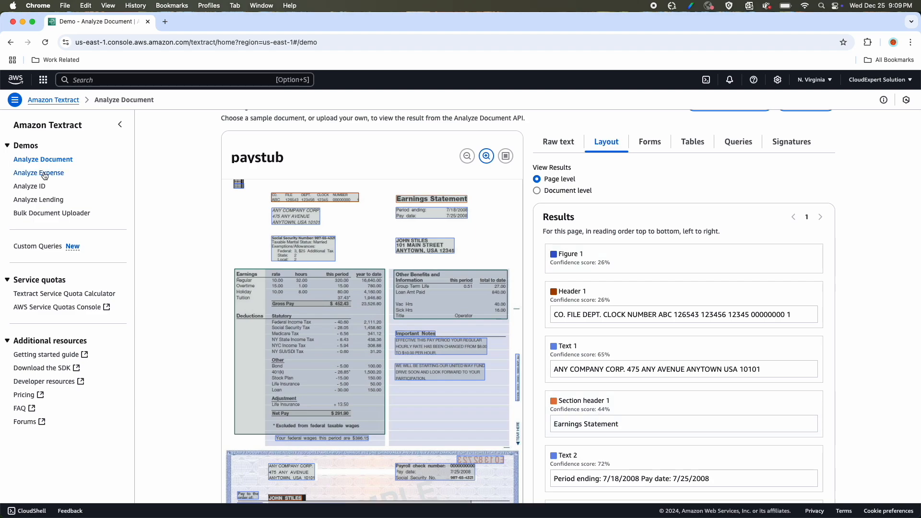
Step: Open Analyze Expense, scan the receipt's totals, tax and payment fields, and list sample documents
{"action": "left_click", "coordinate": [39, 172]}
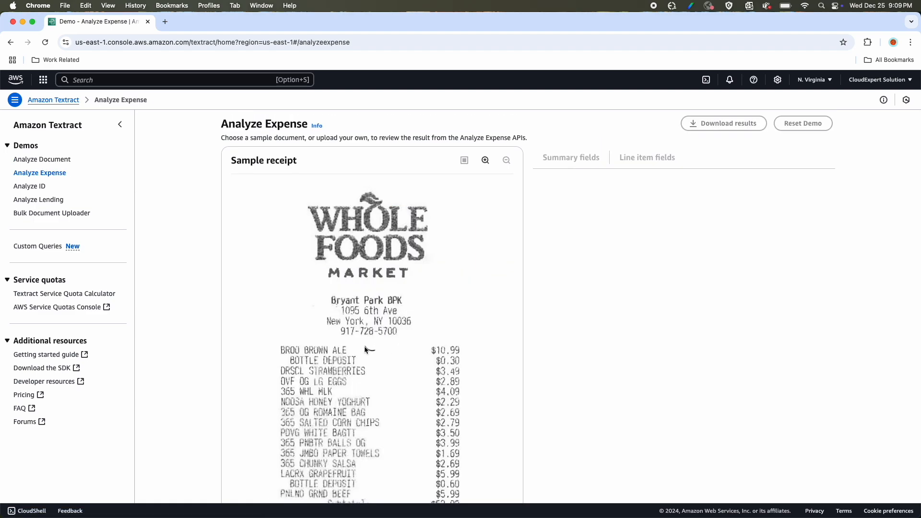
{"action": "left_click", "coordinate": [570, 157]}
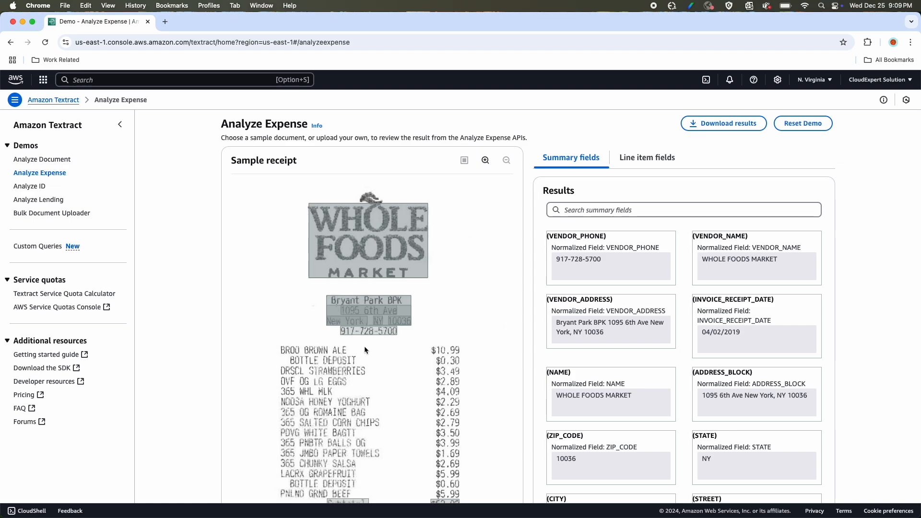
{"action": "mouse_move", "coordinate": [398, 261]}
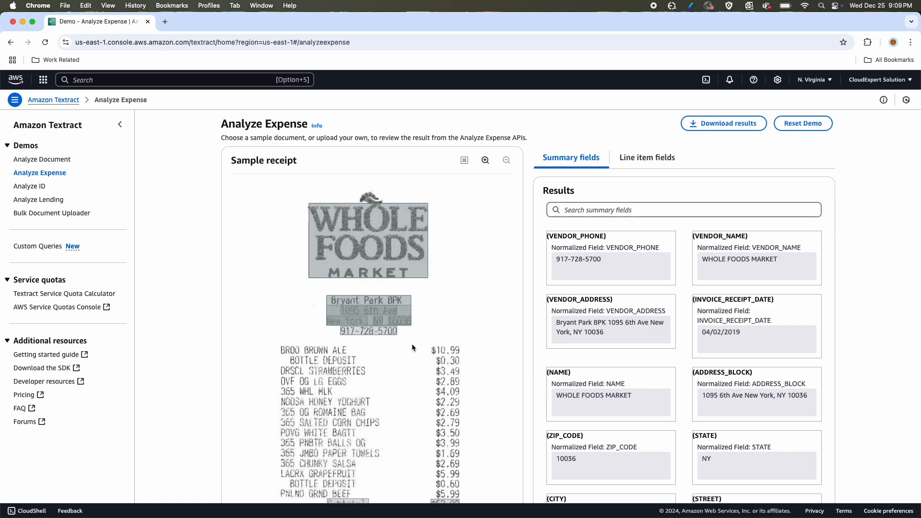
{"action": "scroll", "scroll_direction": "down", "scroll_amount": 3}
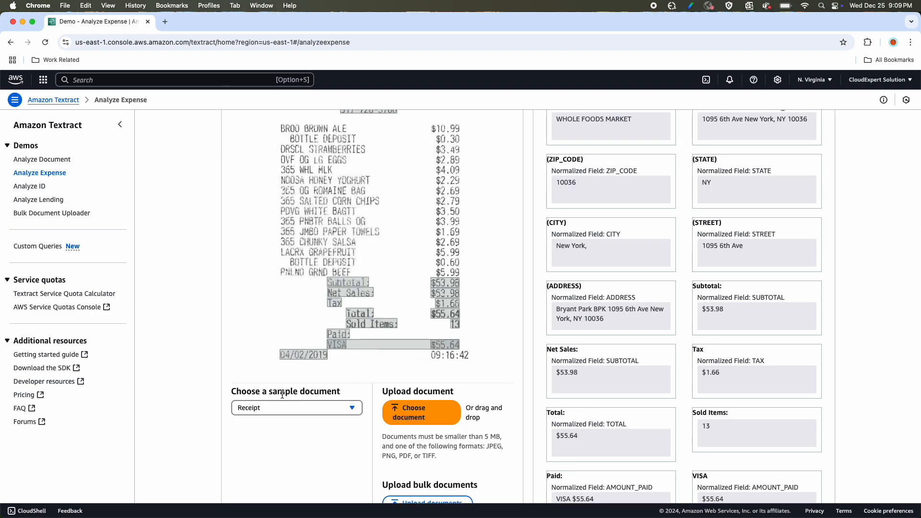
{"action": "left_click", "coordinate": [297, 408]}
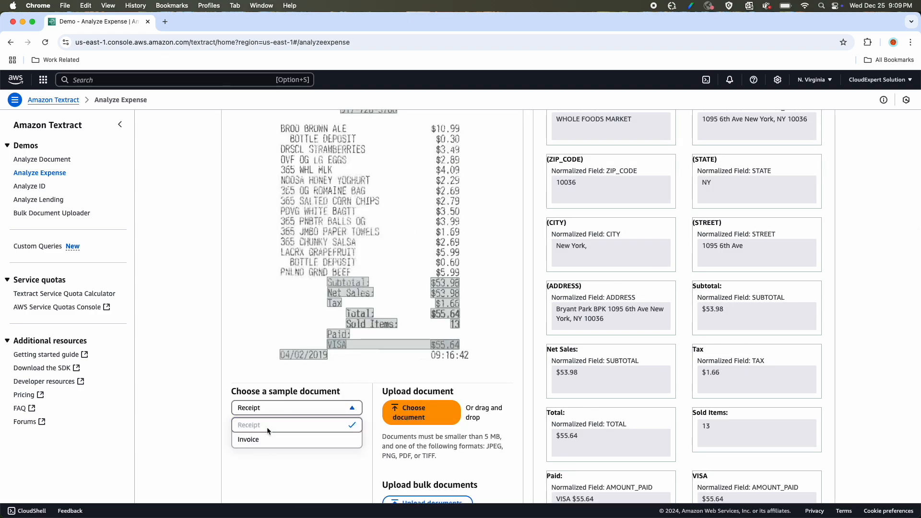
Step: Load the sample invoice and review its Product 1–3 and Service 3 line items
{"action": "left_click", "coordinate": [248, 440]}
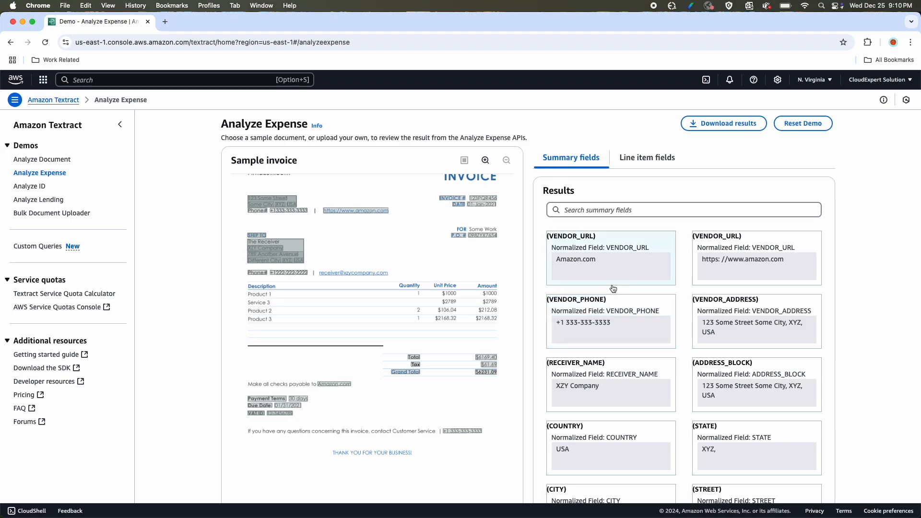
{"action": "left_click", "coordinate": [647, 157]}
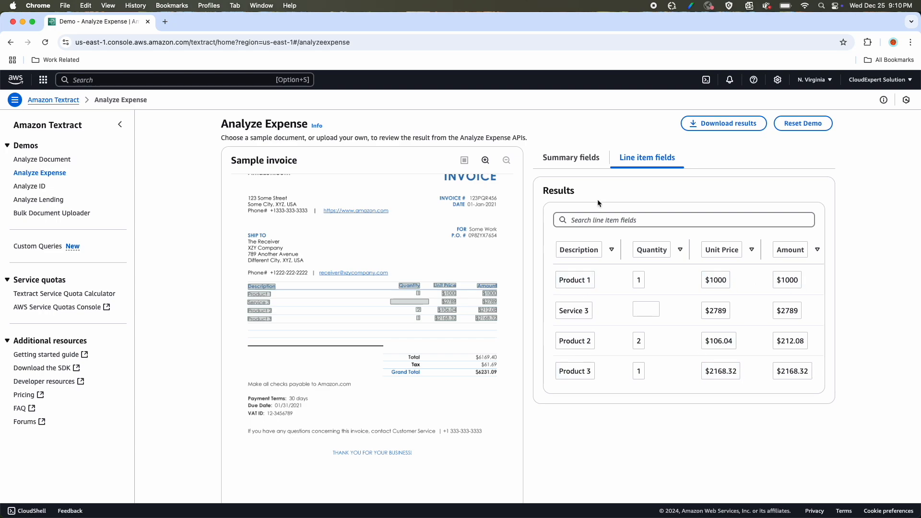
{"action": "scroll", "scroll_direction": "down", "scroll_amount": 3}
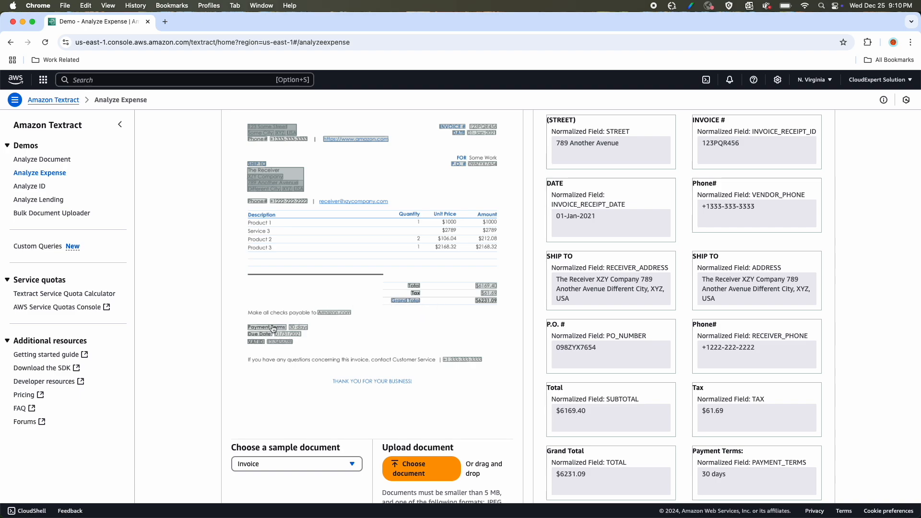
{"action": "left_click", "coordinate": [296, 463]}
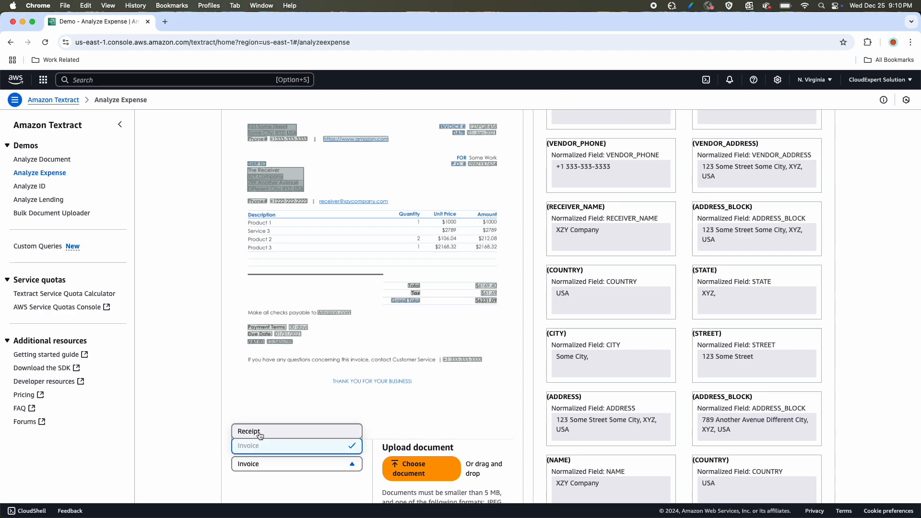
Step: Choose the Receipt sample to show the Whole Foods summary fields again
{"action": "left_click", "coordinate": [248, 431]}
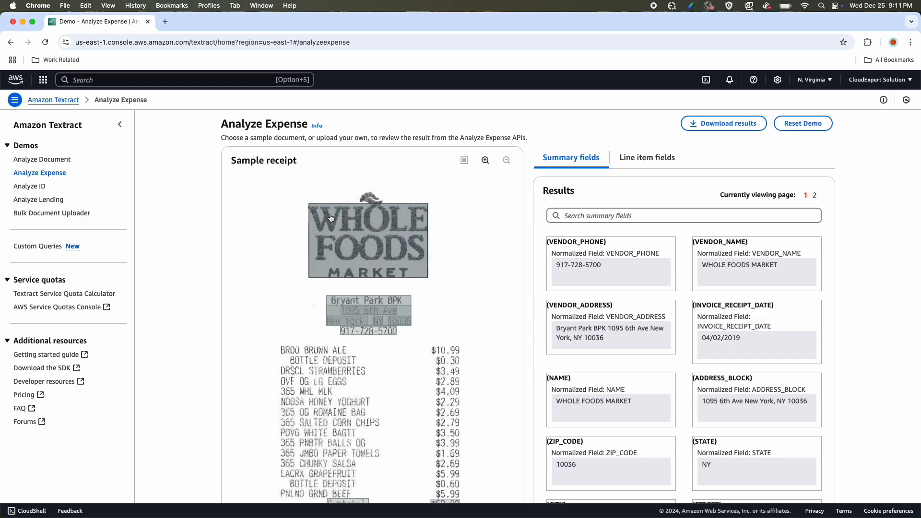
{"action": "mouse_move", "coordinate": [346, 212]}
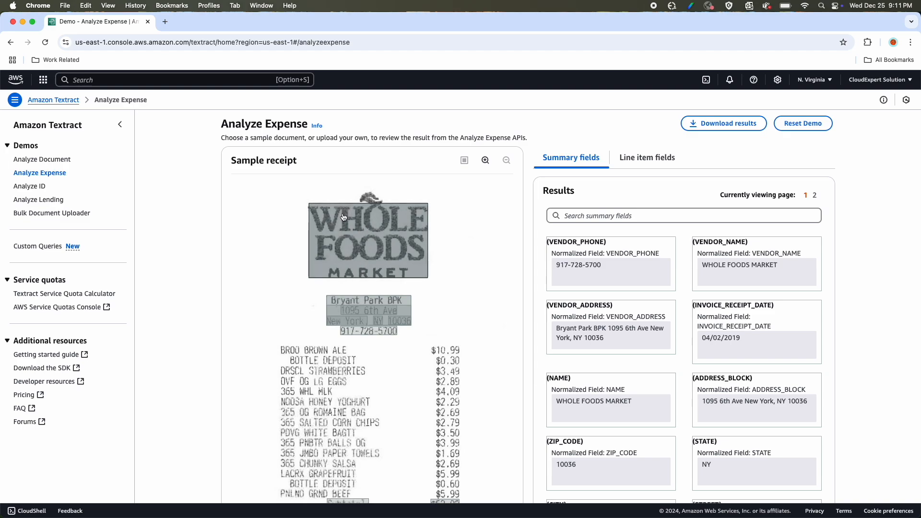
{"action": "mouse_move", "coordinate": [344, 217]}
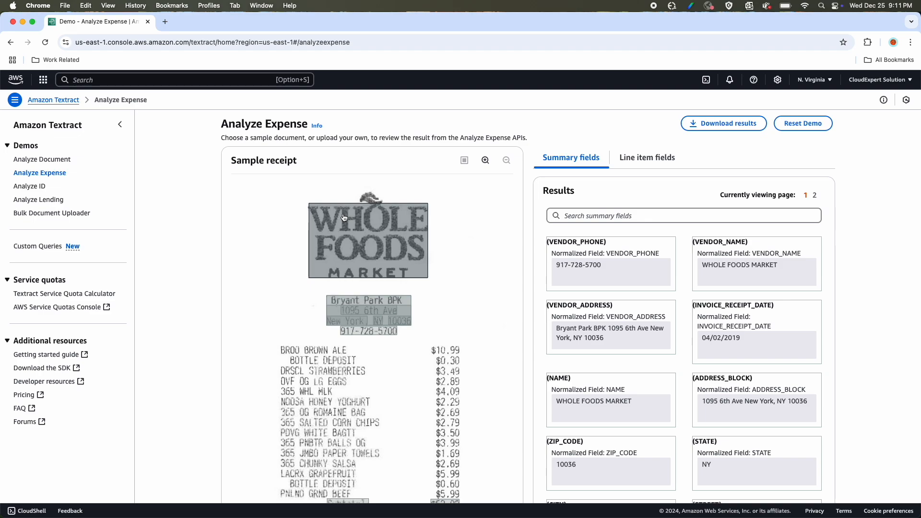
{"action": "mouse_move", "coordinate": [294, 144]}
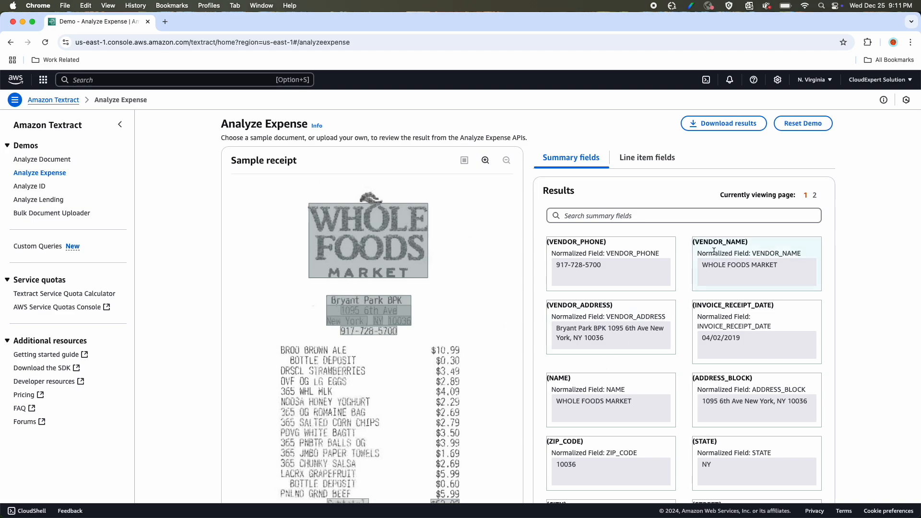
{"action": "mouse_move", "coordinate": [706, 274]}
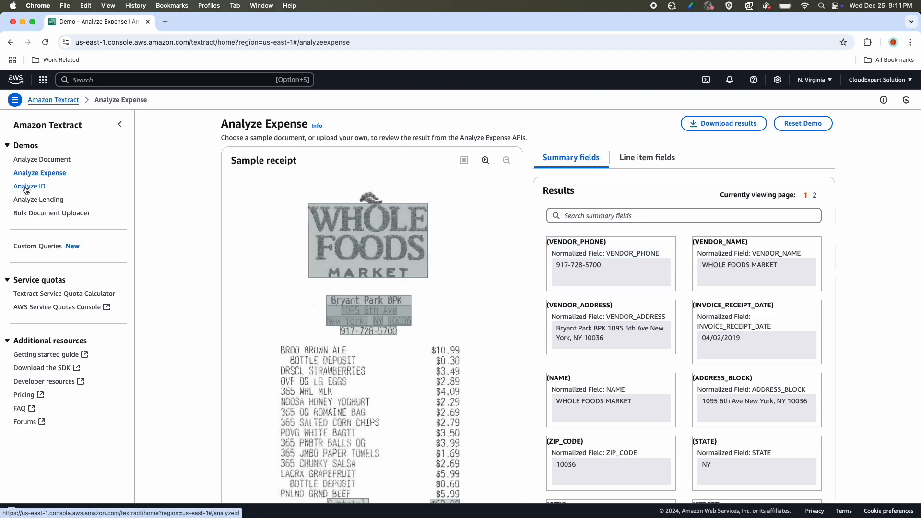
Step: Open the Analyze ID demo and select the passport sample thumbnail
{"action": "left_click", "coordinate": [29, 186]}
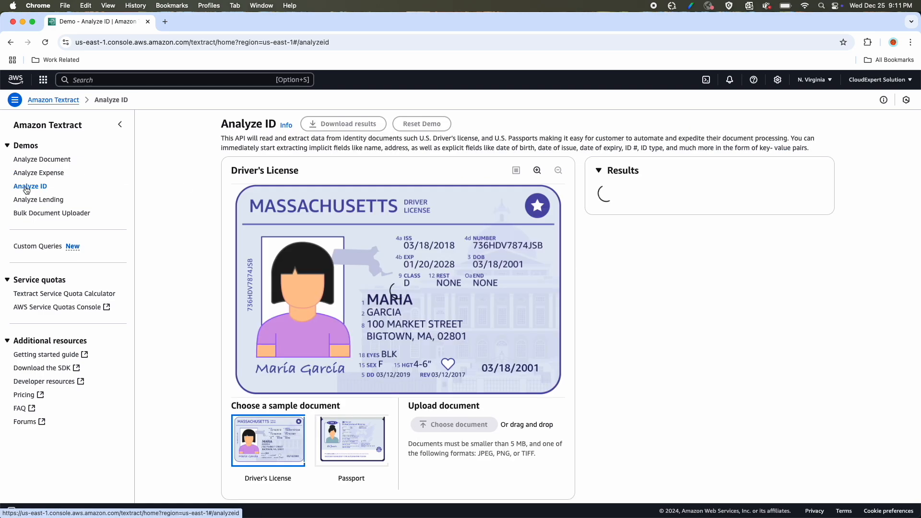
{"action": "scroll", "scroll_direction": "down", "scroll_amount": 3}
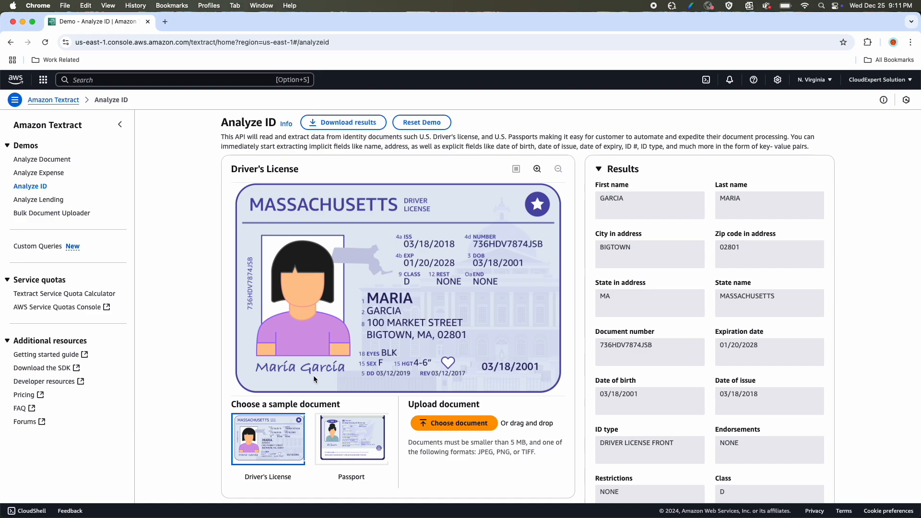
{"action": "left_click", "coordinate": [351, 438]}
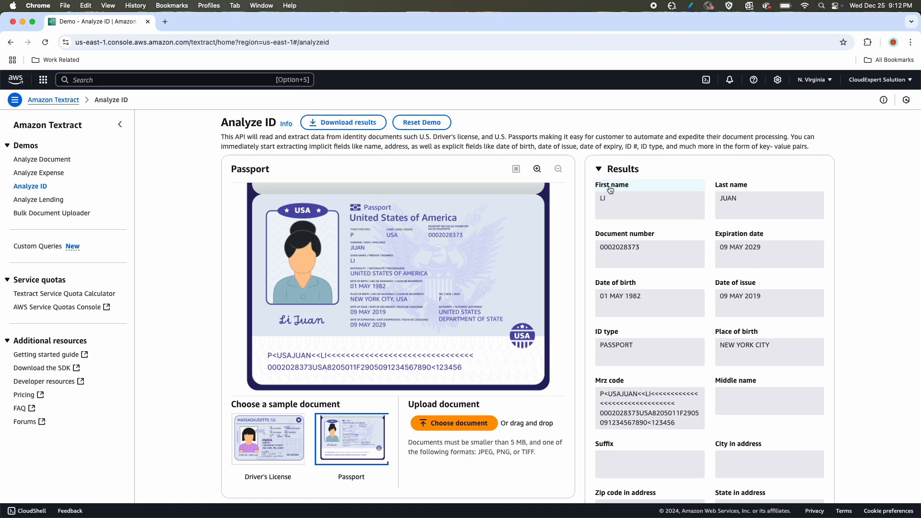
{"action": "mouse_move", "coordinate": [625, 241]}
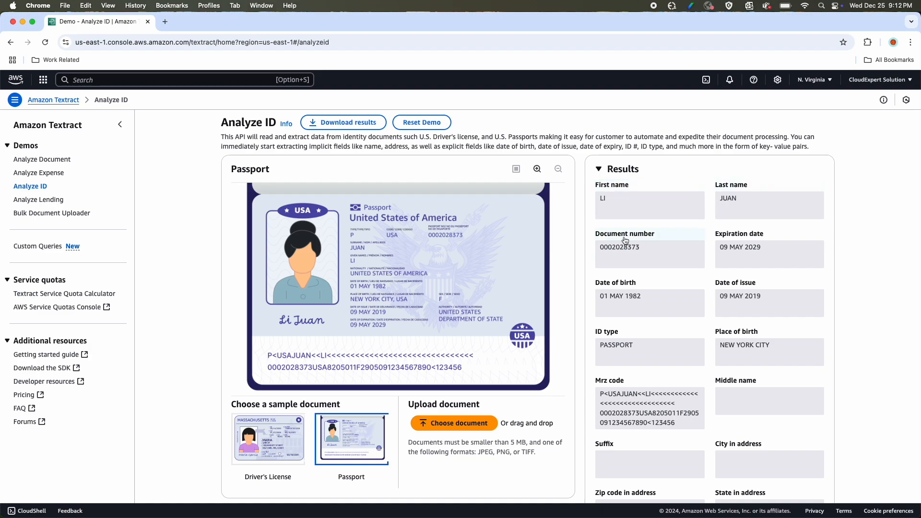
{"action": "mouse_move", "coordinate": [736, 255]}
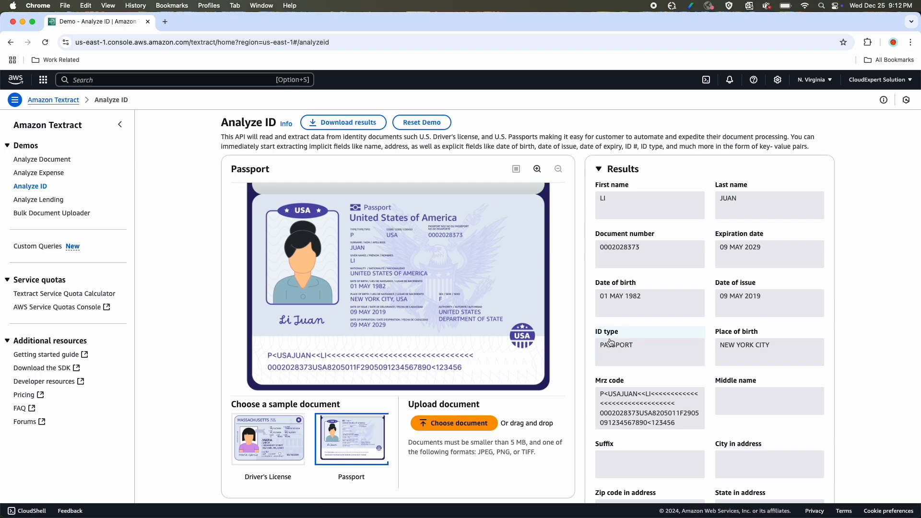
Step: Scroll through the passport's extracted results, then open the Analyze Lending demo
{"action": "scroll", "scroll_direction": "down", "scroll_amount": 3}
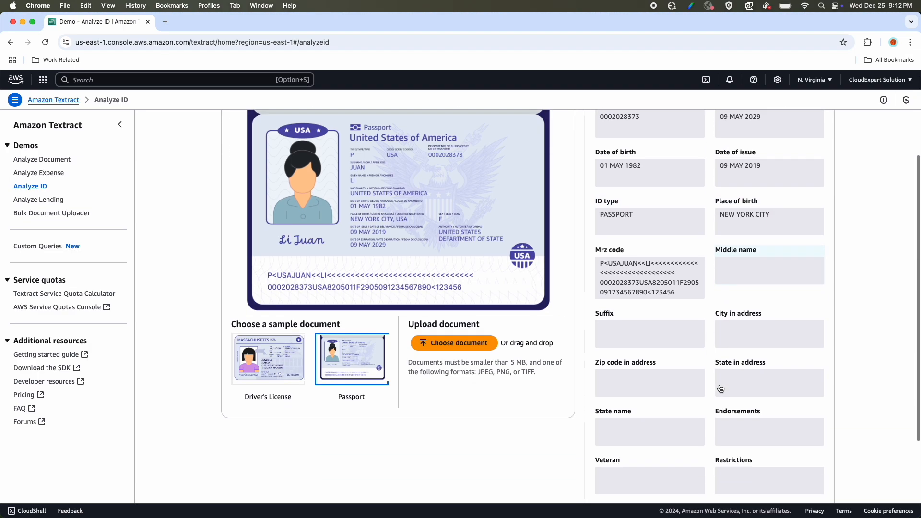
{"action": "scroll", "scroll_direction": "down", "scroll_amount": 3}
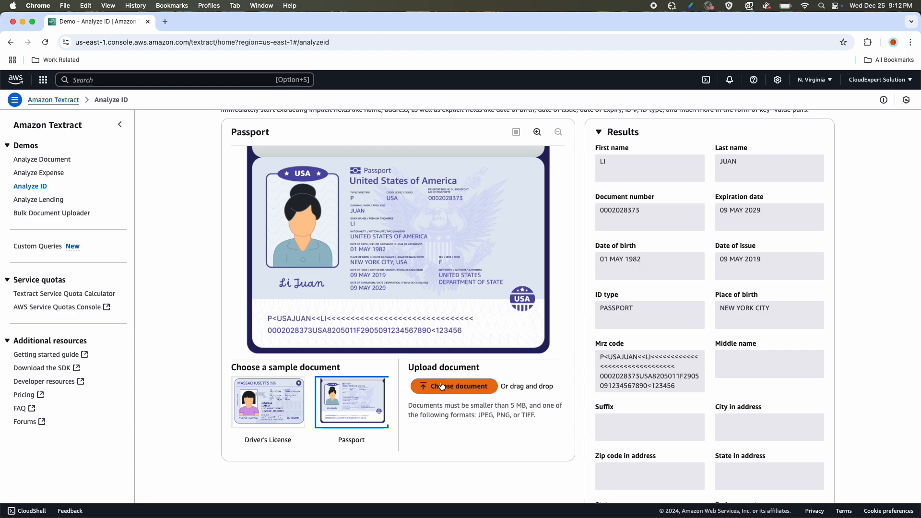
{"action": "mouse_move", "coordinate": [194, 228]}
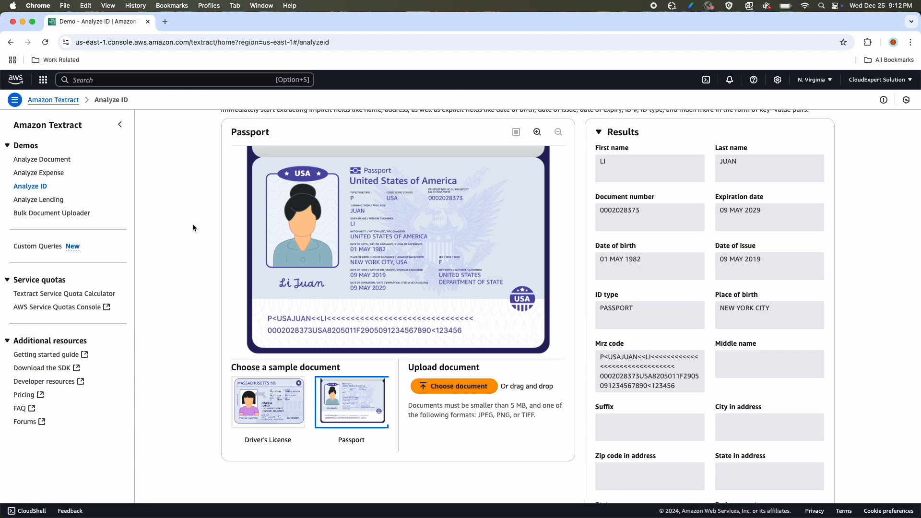
{"action": "left_click", "coordinate": [39, 199]}
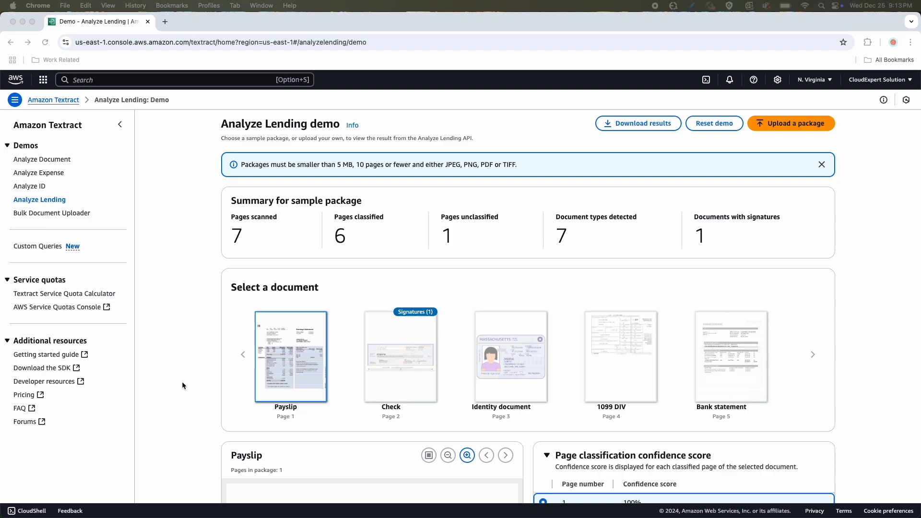
{"action": "mouse_move", "coordinate": [284, 379]}
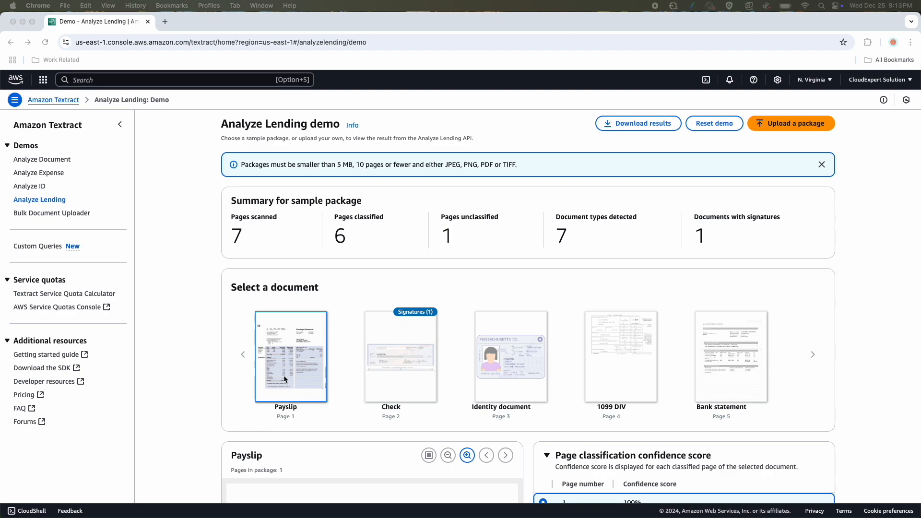
{"action": "mouse_move", "coordinate": [403, 371]}
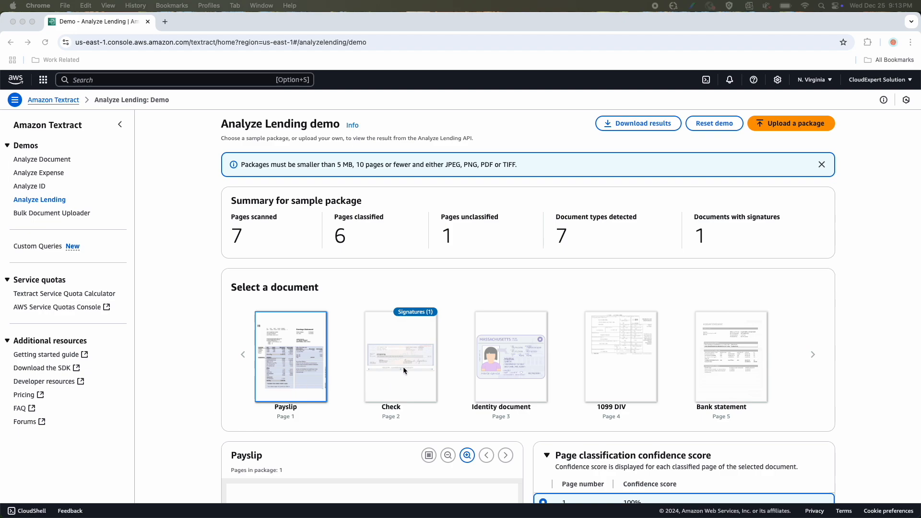
{"action": "mouse_move", "coordinate": [603, 361]}
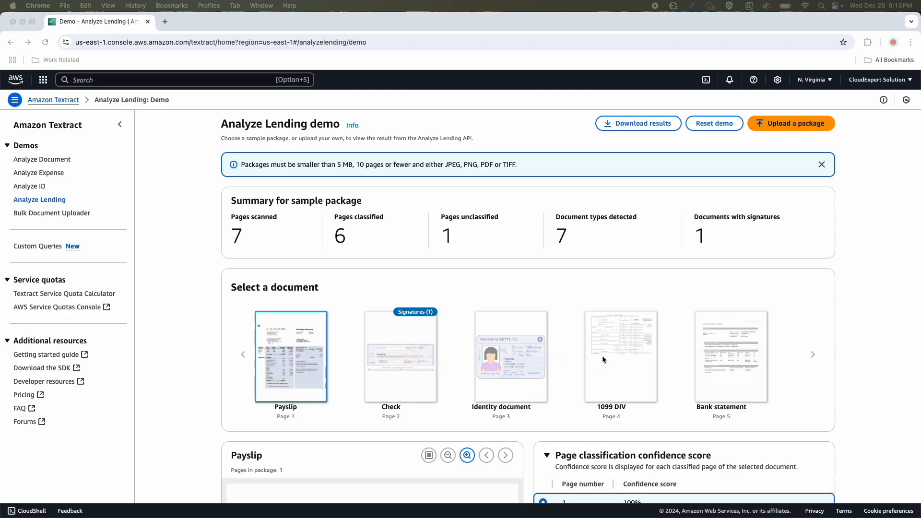
{"action": "mouse_move", "coordinate": [704, 353]}
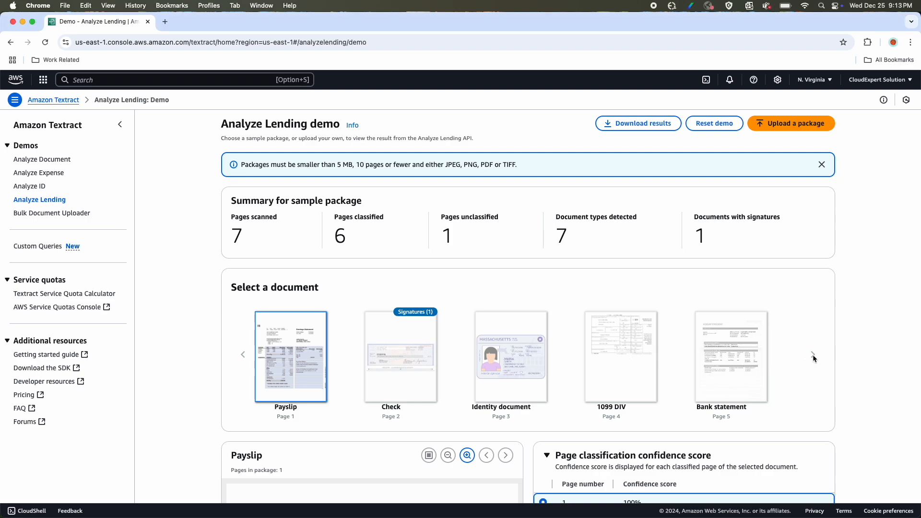
{"action": "mouse_move", "coordinate": [263, 235]}
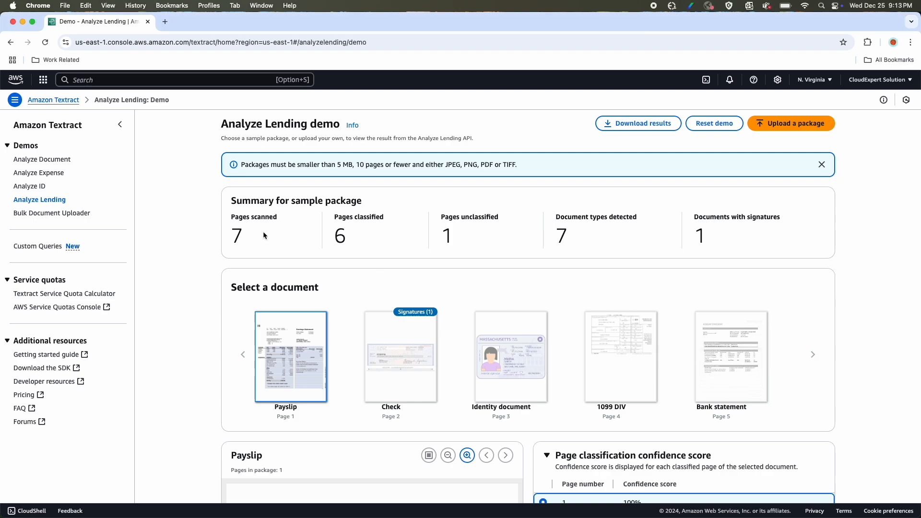
{"action": "mouse_move", "coordinate": [350, 215]}
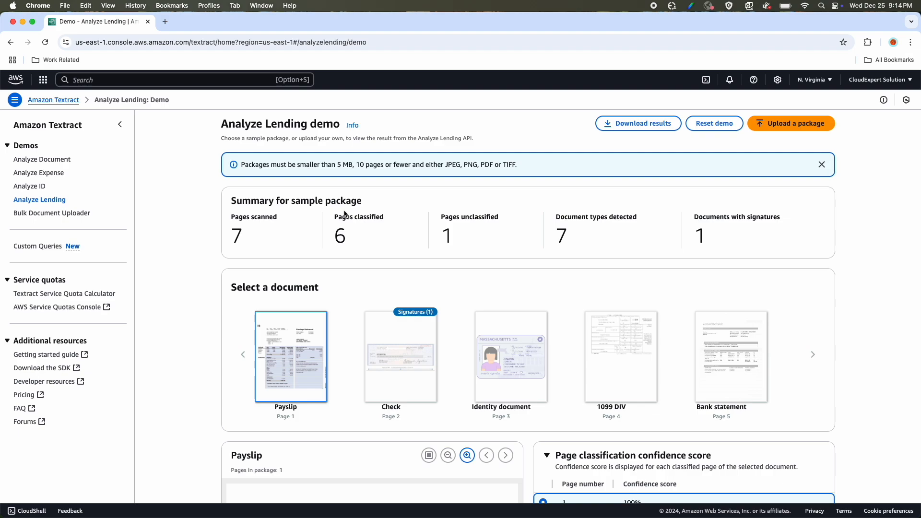
{"action": "mouse_move", "coordinate": [265, 145]}
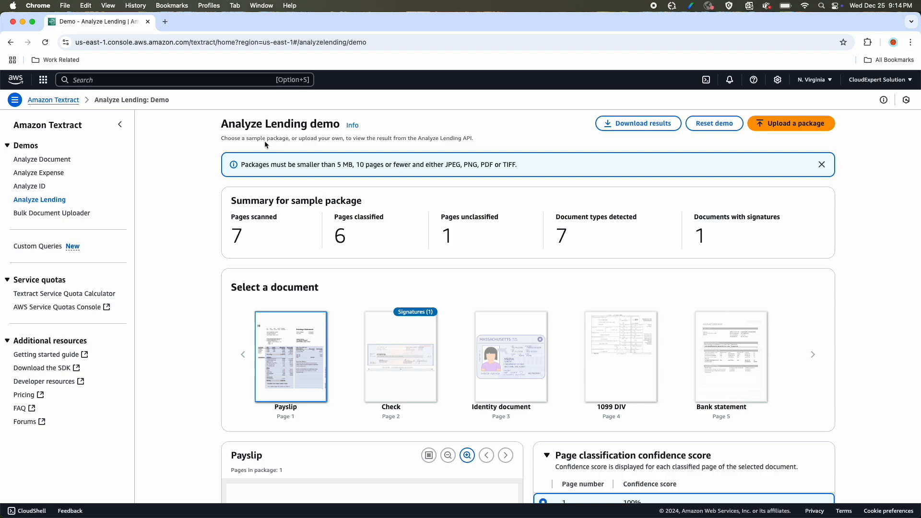
{"action": "mouse_move", "coordinate": [346, 175]}
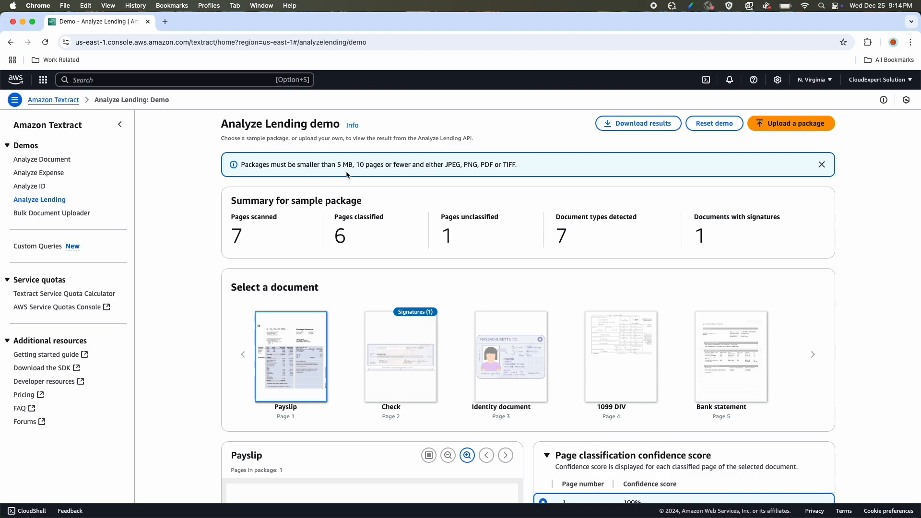
{"action": "mouse_move", "coordinate": [376, 175]}
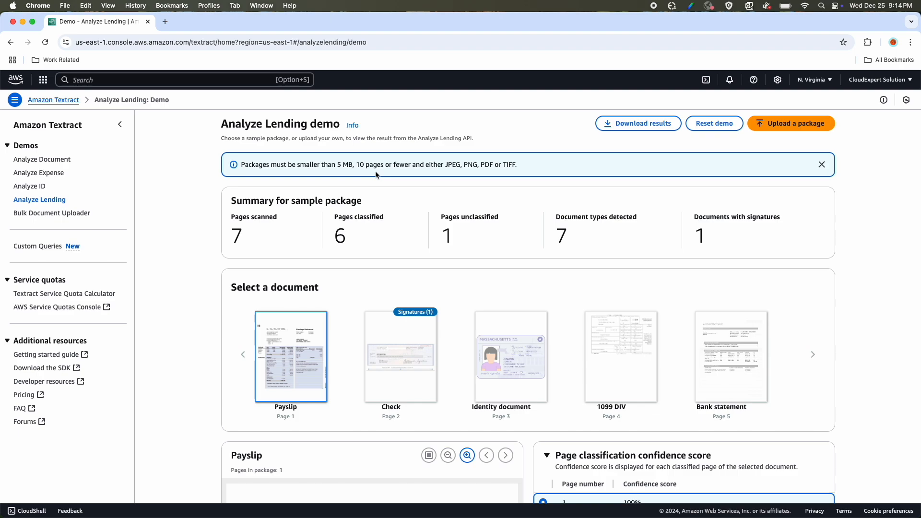
{"action": "mouse_move", "coordinate": [476, 174]}
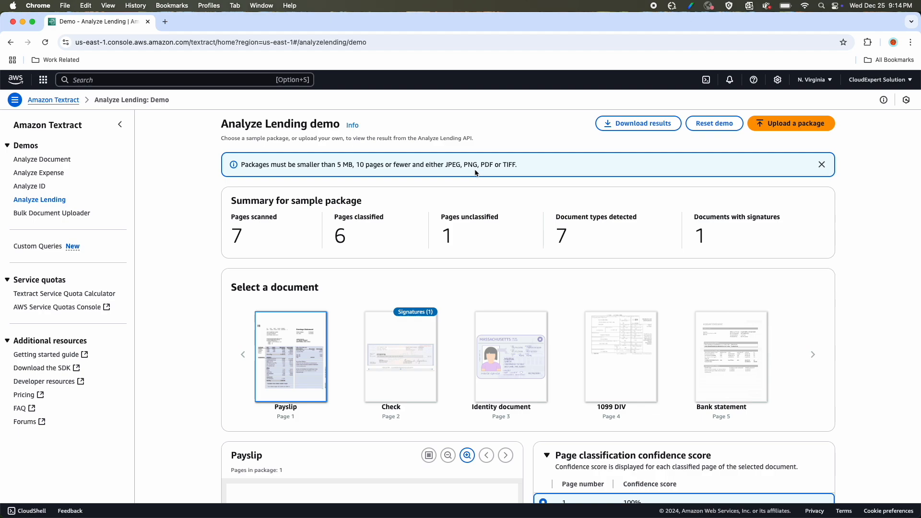
{"action": "mouse_move", "coordinate": [527, 267]}
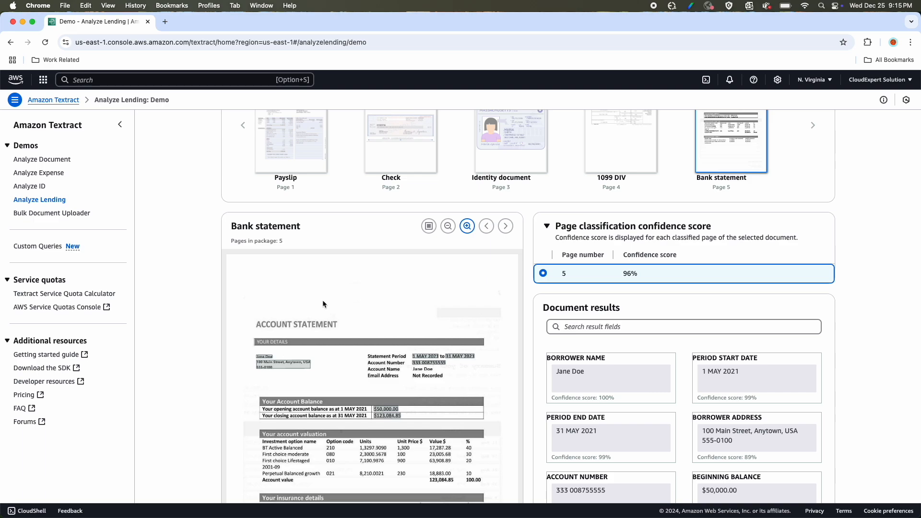
Step: Go to Bulk Document Uploader under Demos in the left navigation
{"action": "left_click", "coordinate": [53, 213]}
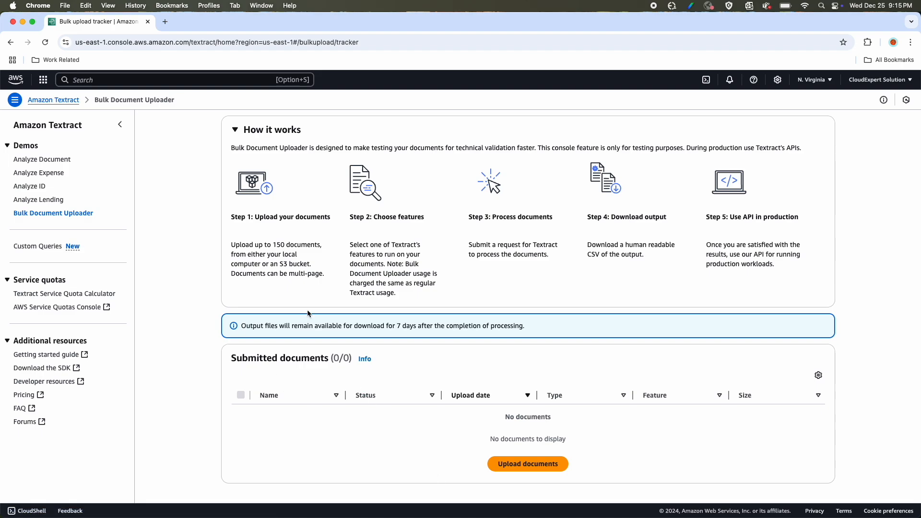
Step: Begin an upload request with Import documents from S3 bucket as source, then browse buckets
{"action": "left_click", "coordinate": [527, 464]}
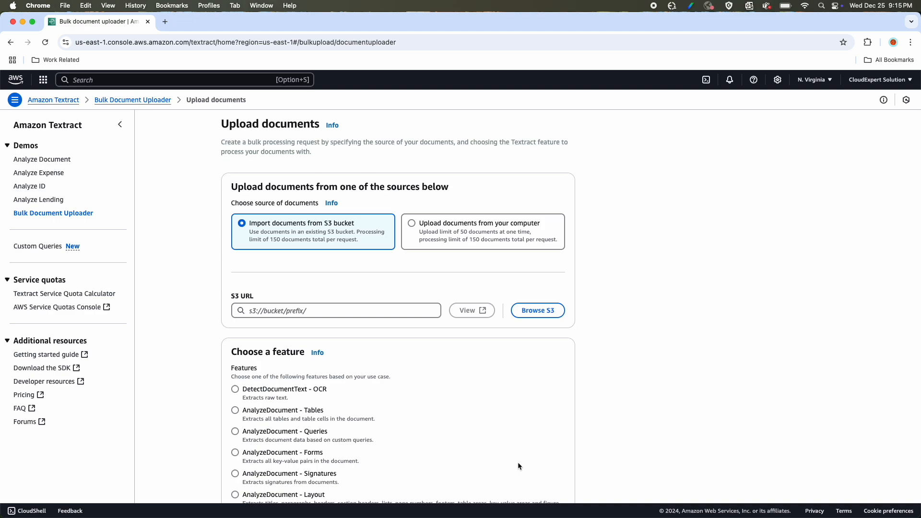
{"action": "mouse_move", "coordinate": [435, 351]}
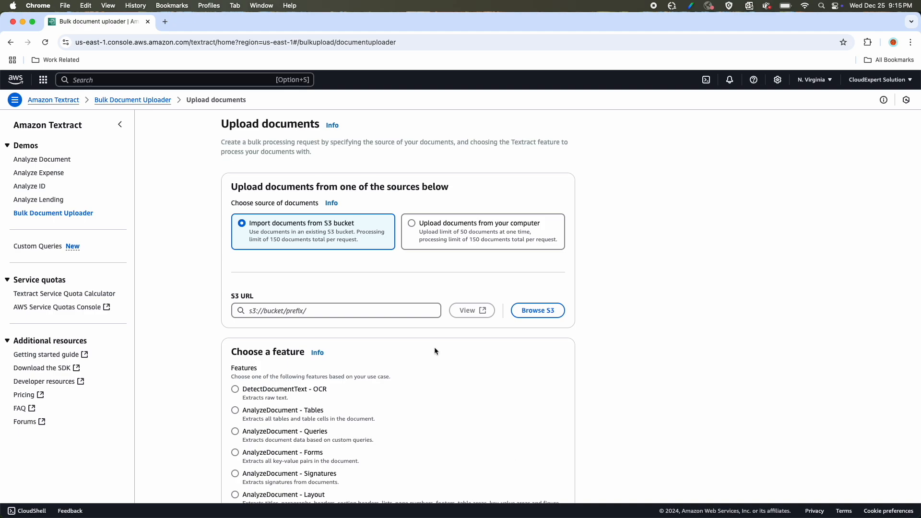
{"action": "mouse_move", "coordinate": [427, 350]}
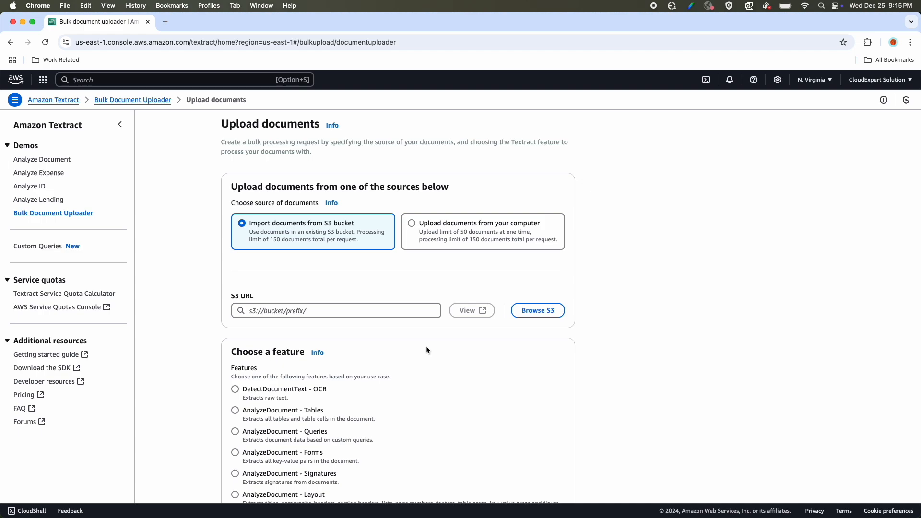
{"action": "mouse_move", "coordinate": [372, 238]}
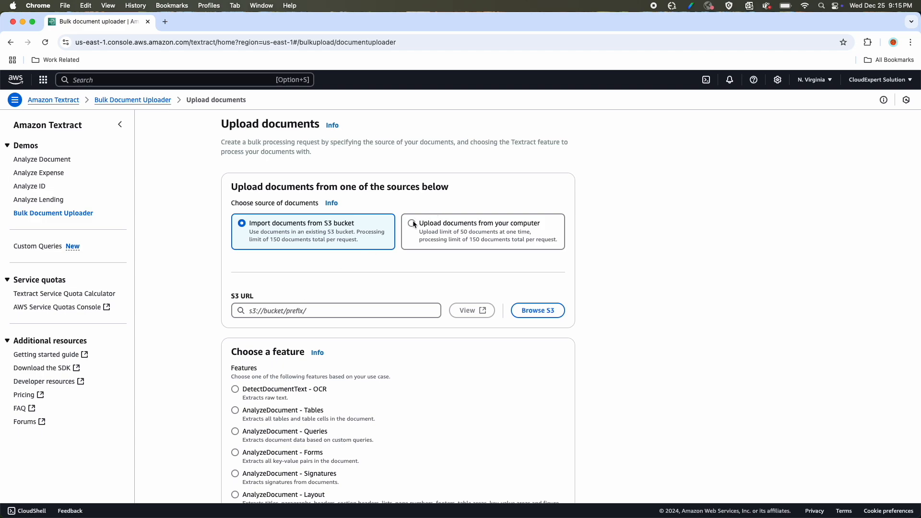
{"action": "left_click", "coordinate": [411, 222]}
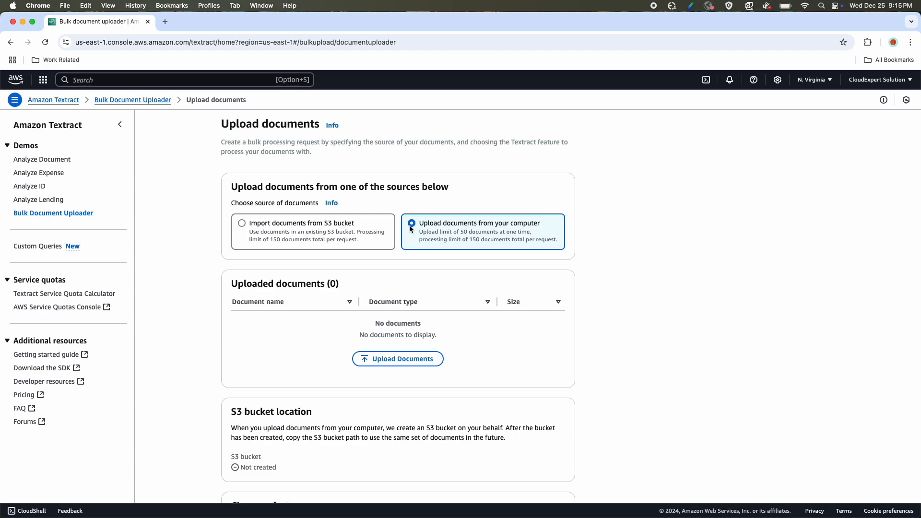
{"action": "left_click", "coordinate": [242, 223]}
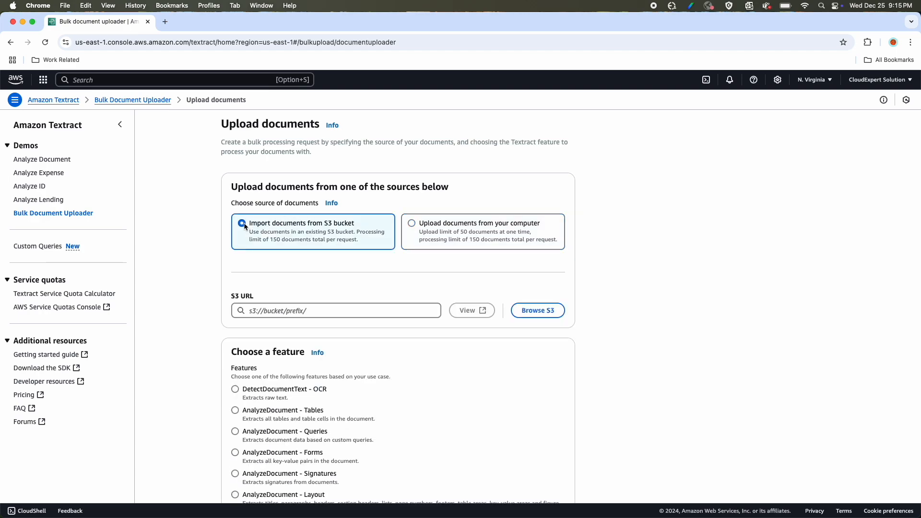
{"action": "left_click", "coordinate": [240, 224]}
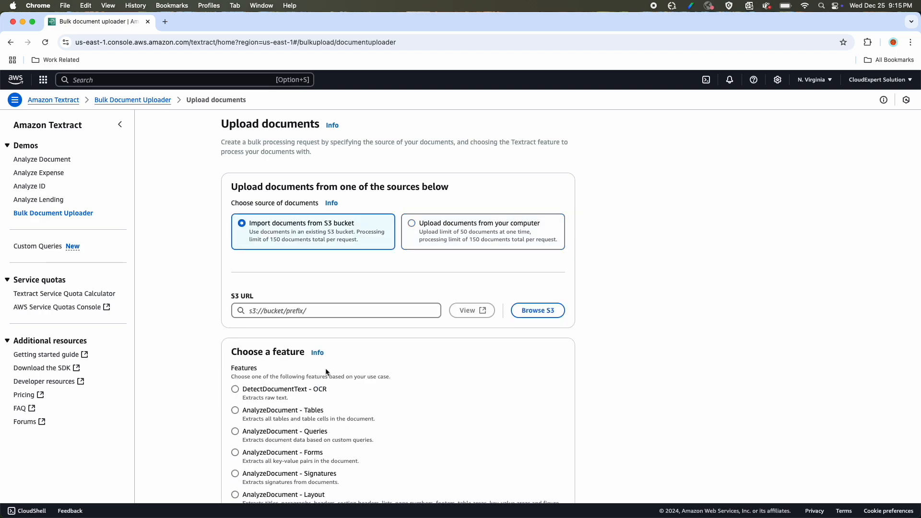
{"action": "left_click", "coordinate": [536, 310]}
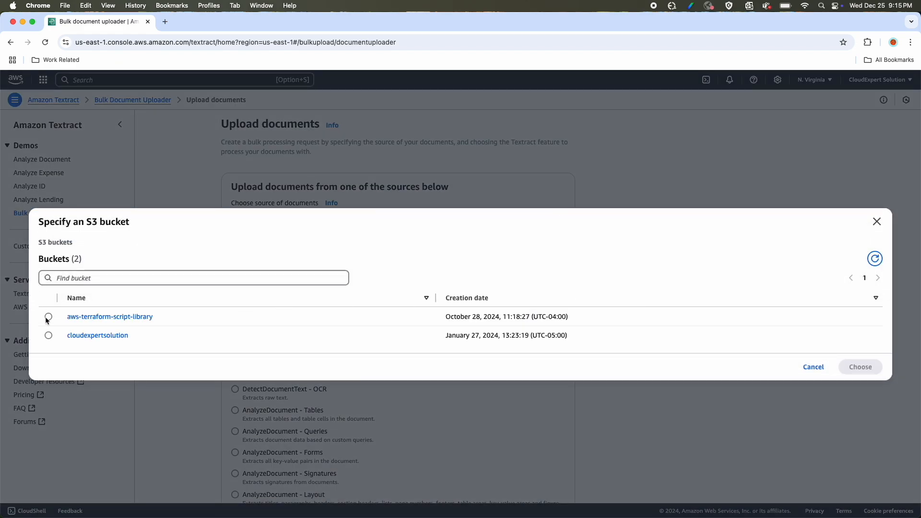
Step: Select aws-terraform-script-library and confirm it as the S3 source
{"action": "left_click", "coordinate": [48, 316]}
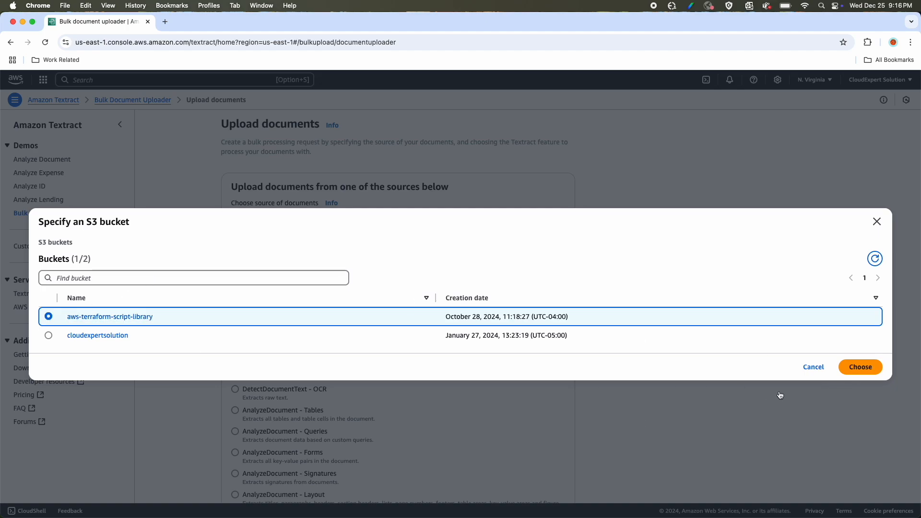
{"action": "left_click", "coordinate": [860, 366]}
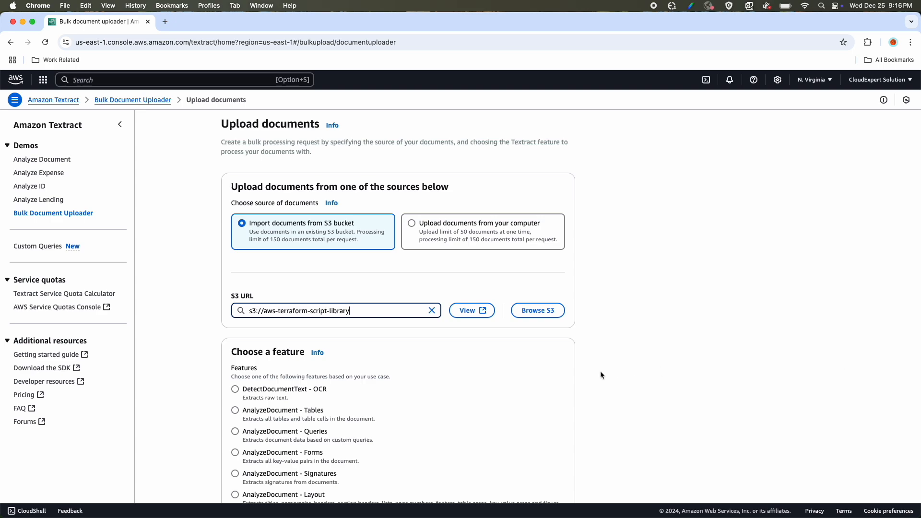
Step: Choose DetectDocumentText - OCR as the feature and start processing
{"action": "scroll", "scroll_direction": "down", "scroll_amount": 3}
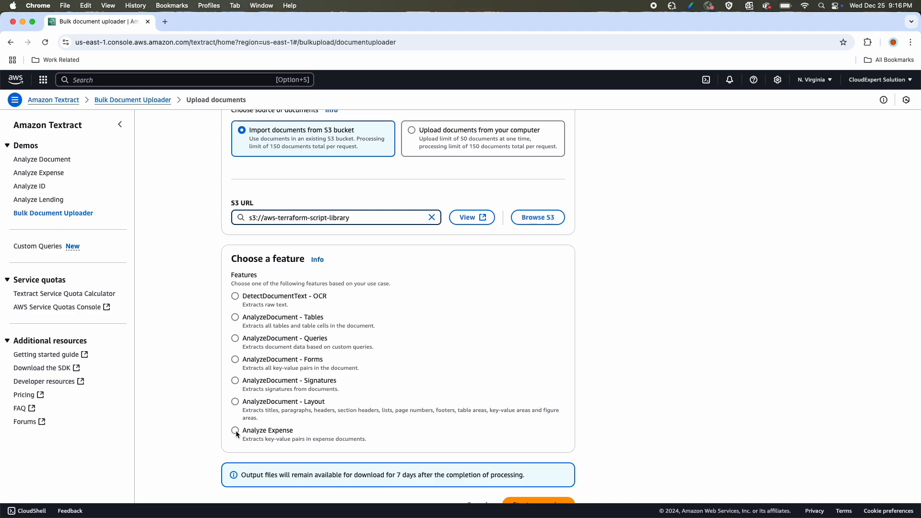
{"action": "mouse_move", "coordinate": [288, 351]}
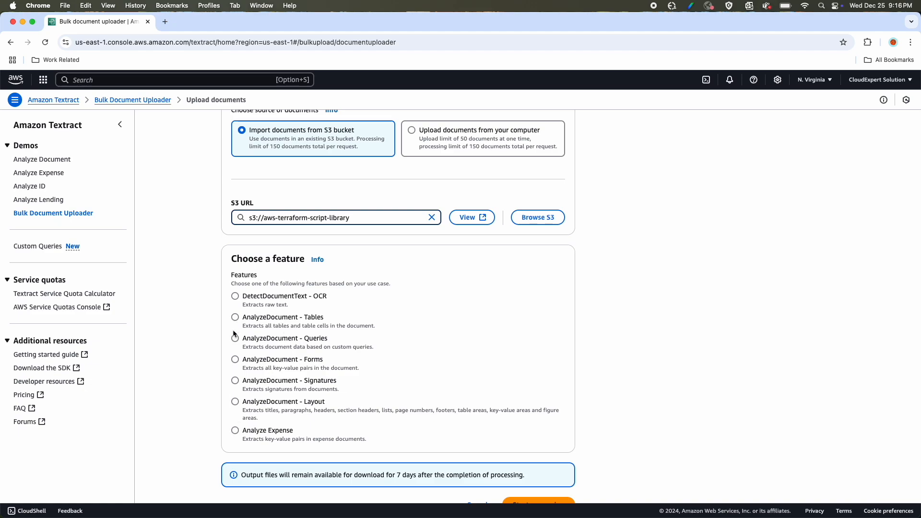
{"action": "mouse_move", "coordinate": [245, 388]}
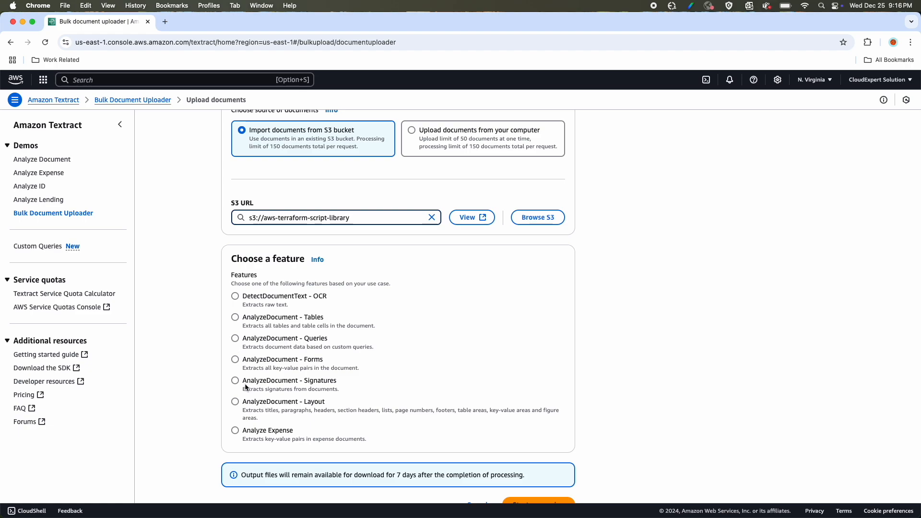
{"action": "mouse_move", "coordinate": [245, 384]}
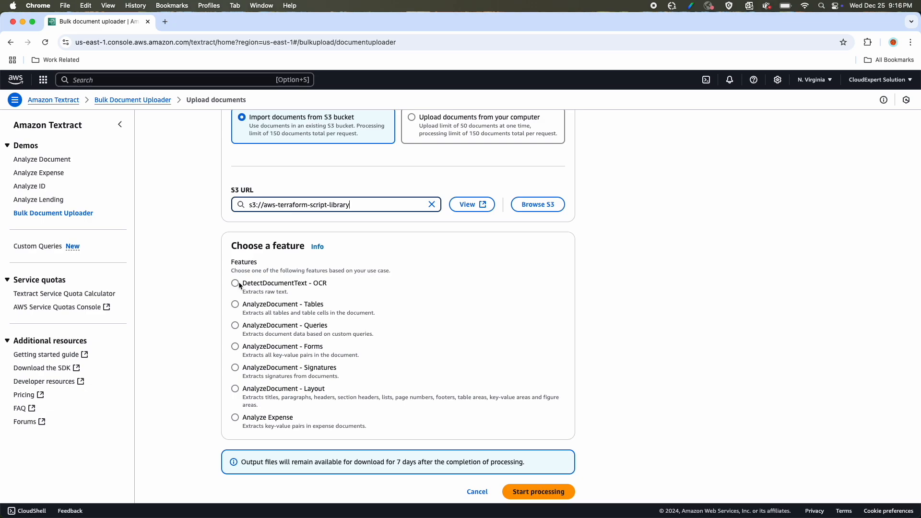
{"action": "left_click", "coordinate": [235, 283]}
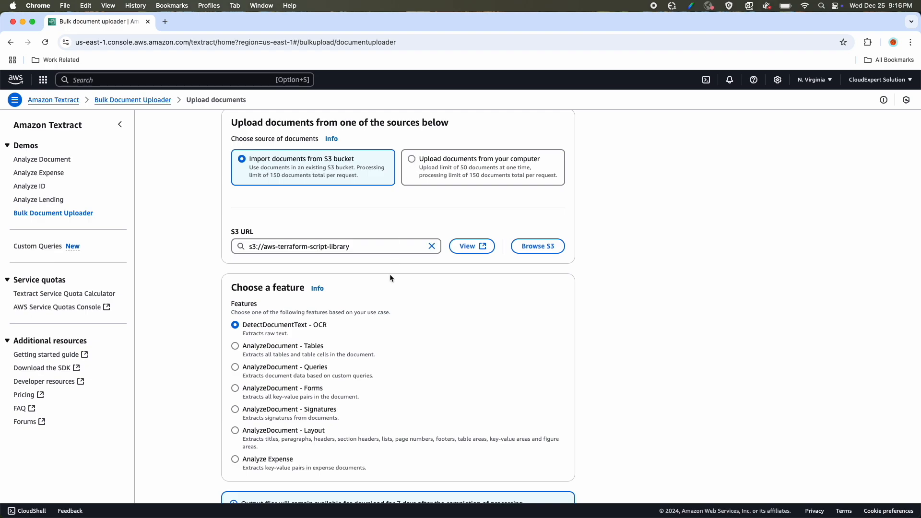
{"action": "scroll", "scroll_direction": "down", "scroll_amount": 3}
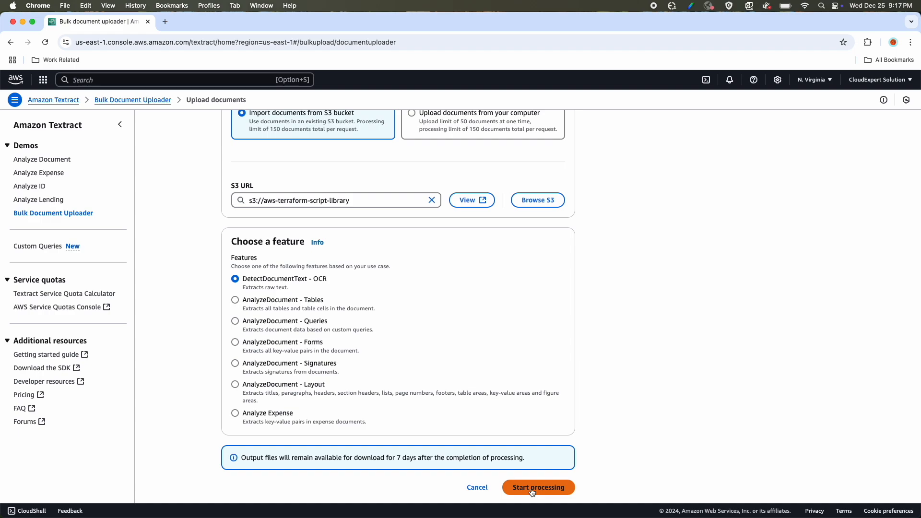
{"action": "left_click", "coordinate": [537, 487]}
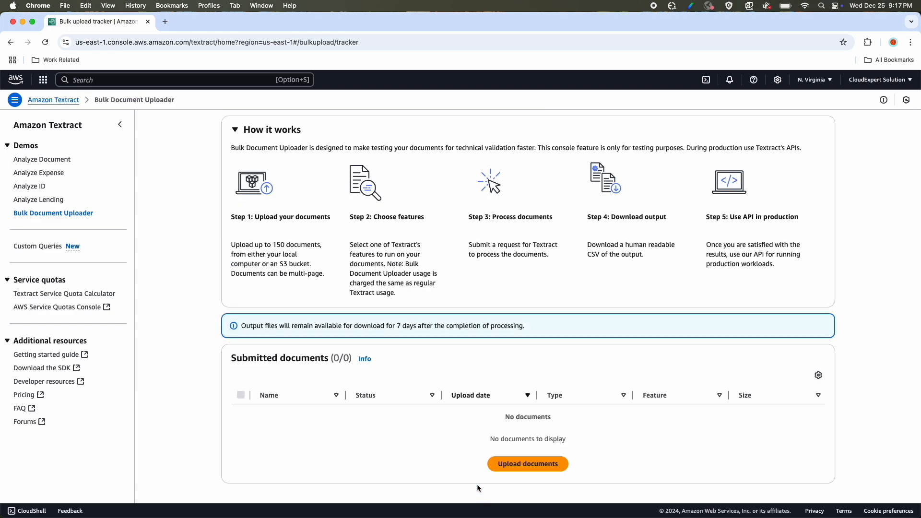
{"action": "mouse_move", "coordinate": [96, 189]}
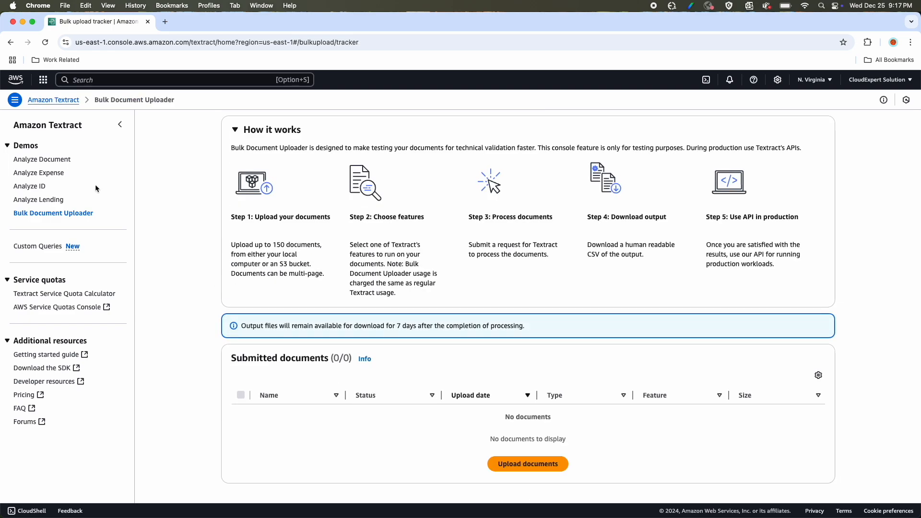
Step: Open Custom Queries and scroll through the About section on adapters and their training
{"action": "left_click", "coordinate": [38, 246]}
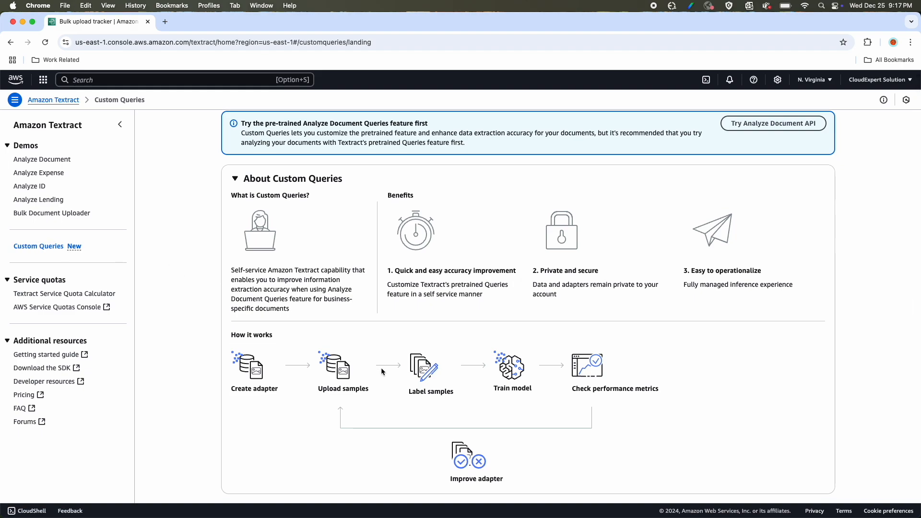
{"action": "scroll", "scroll_direction": "down", "scroll_amount": 3}
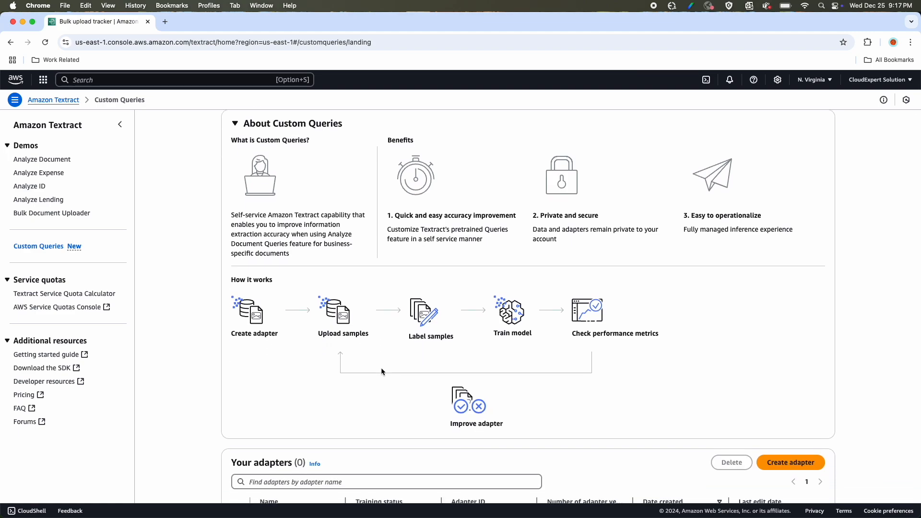